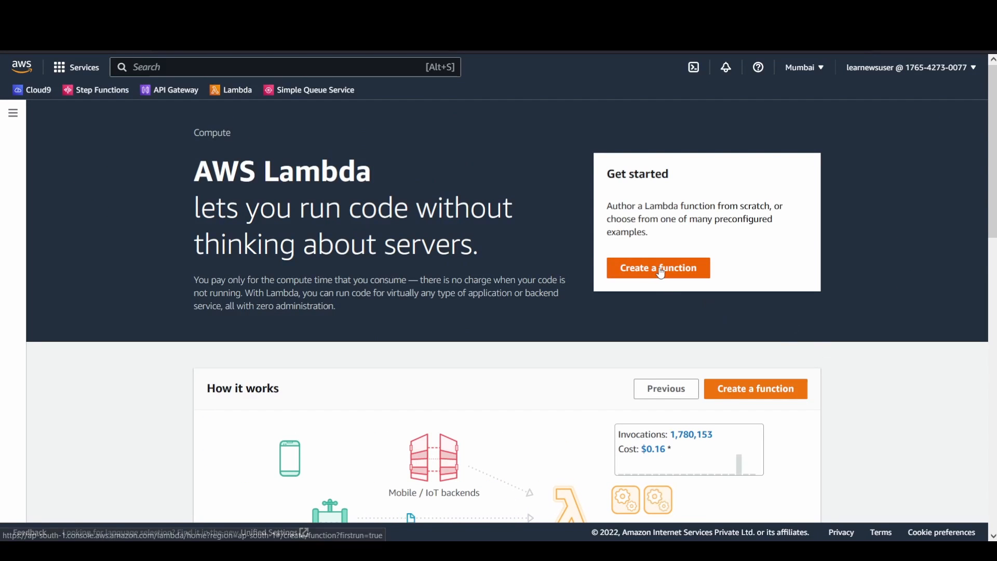
Step: Start a new function from the SQS message-processing blueprint and name it SQSprocess
{"action": "left_click", "coordinate": [657, 268]}
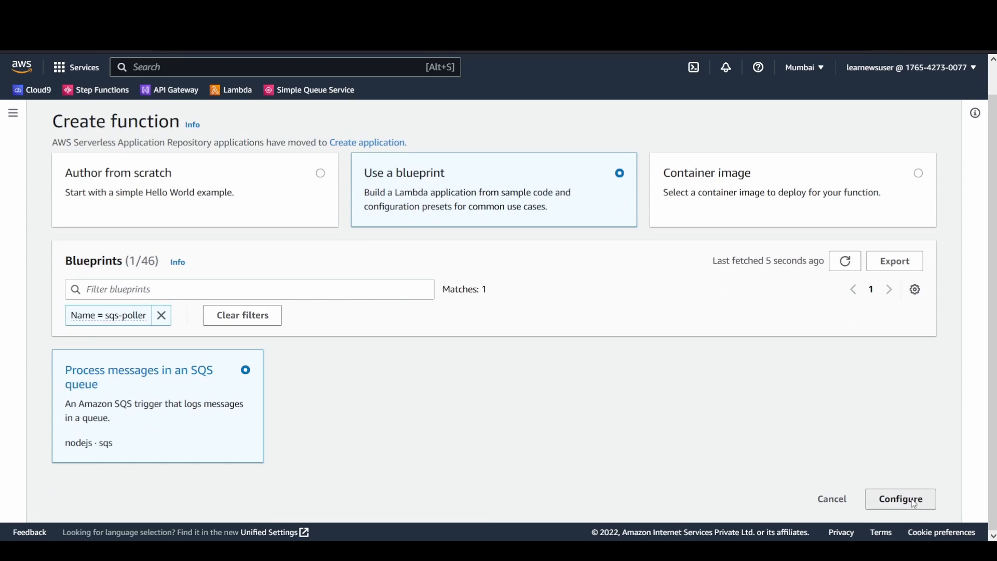
{"action": "left_click", "coordinate": [900, 499]}
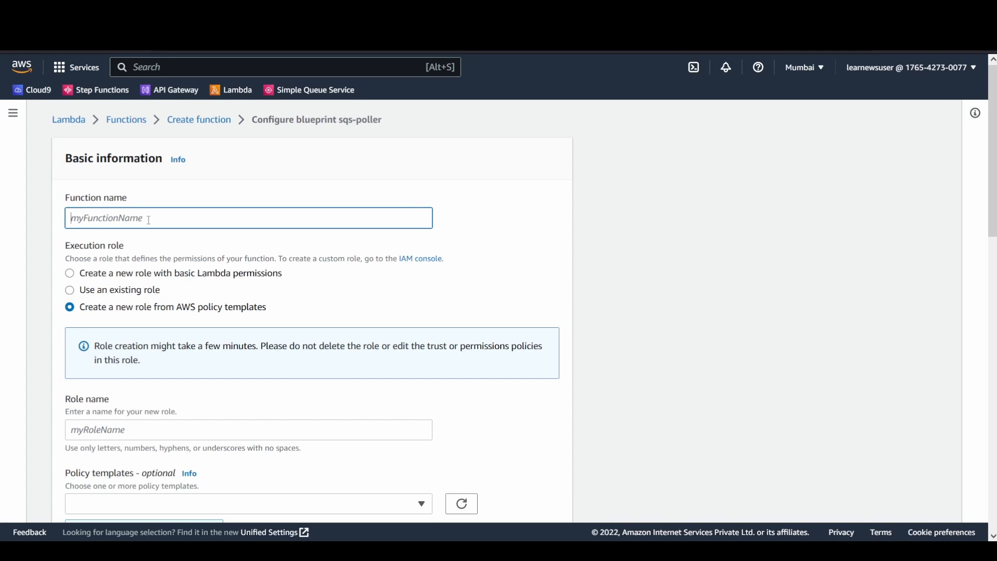
{"action": "type", "text": "SQSproc"}
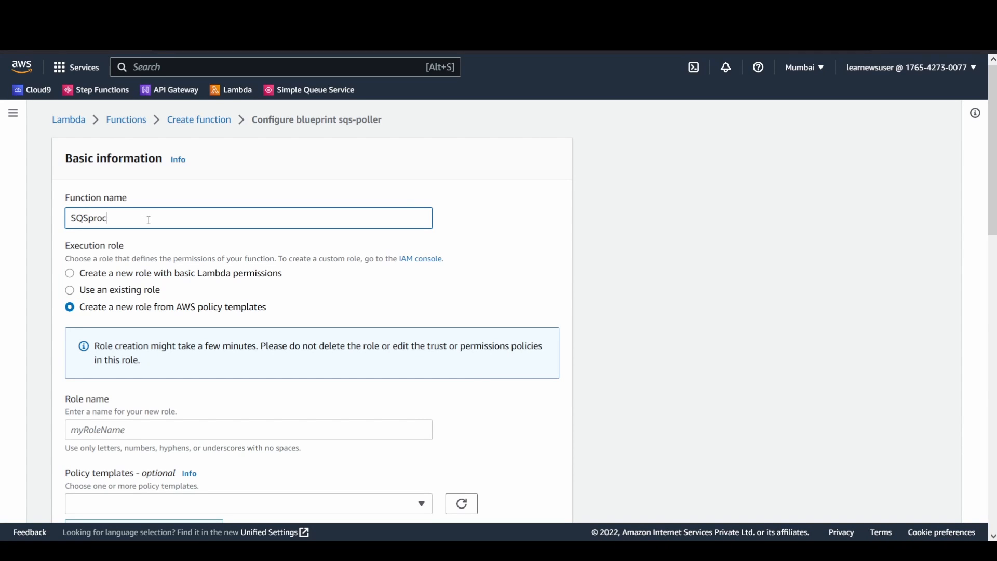
{"action": "type", "text": "ess"}
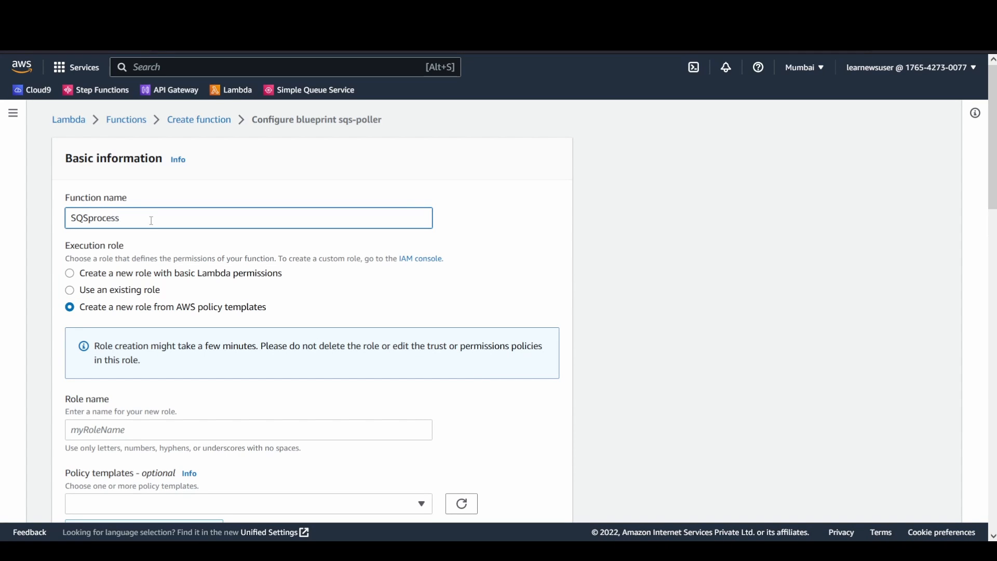
{"action": "left_click", "coordinate": [69, 260]}
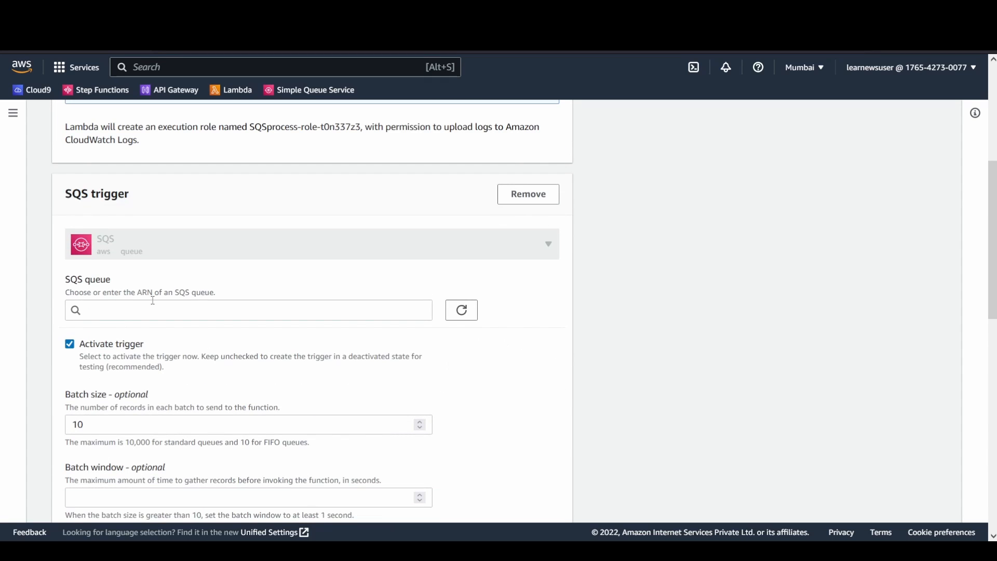
{"action": "mouse_move", "coordinate": [528, 195]}
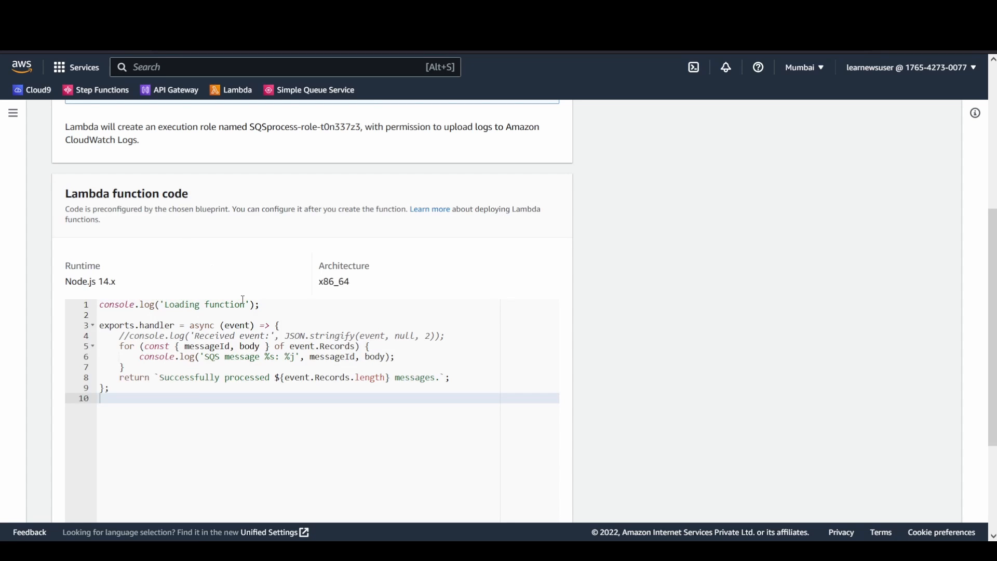
Step: Submit creation of the SQSprocess function with the blueprint defaults
{"action": "scroll", "scroll_direction": "down", "scroll_amount": 3}
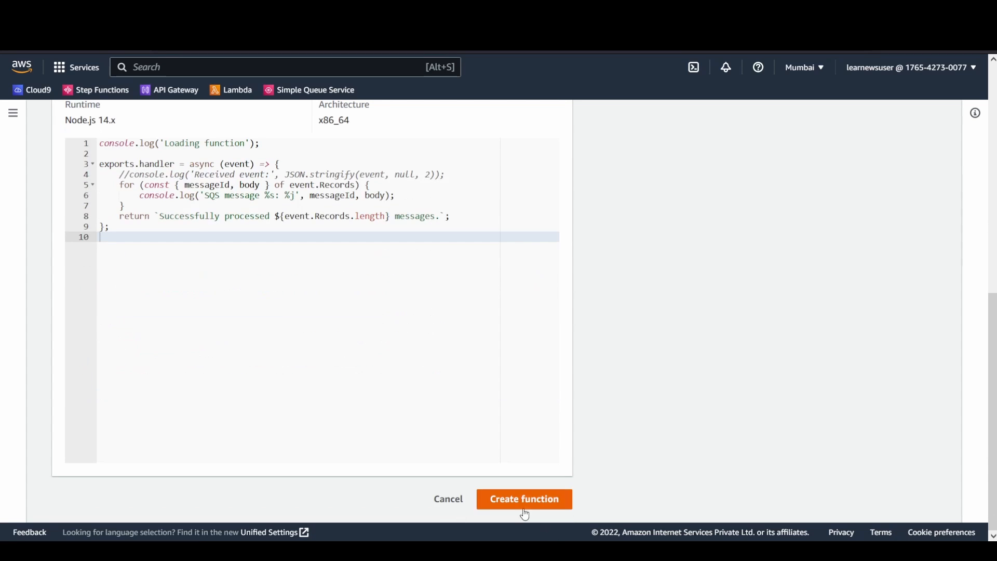
{"action": "left_click", "coordinate": [524, 498]}
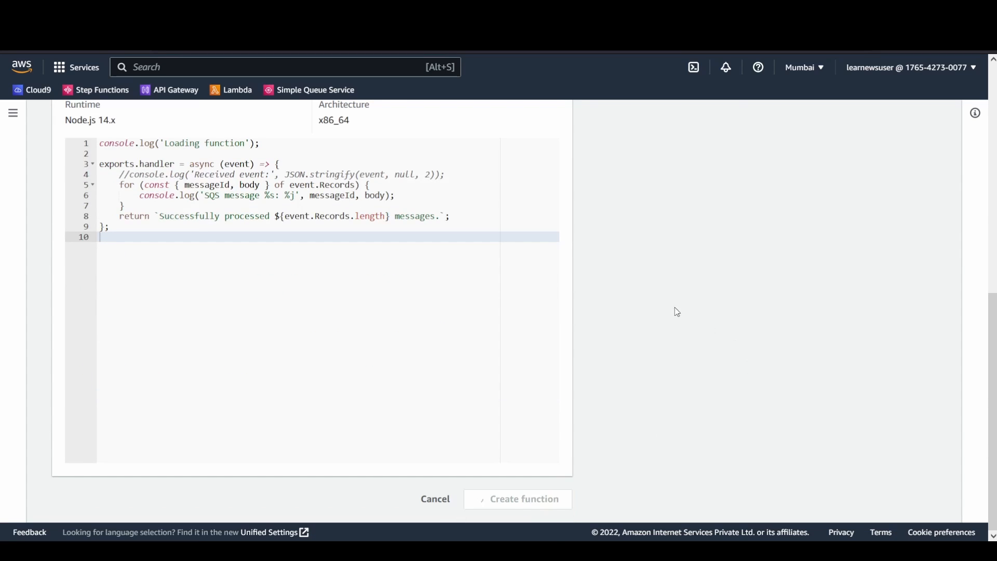
Step: View SQSprocess's permissions and follow its execution role link into IAM
{"action": "left_click", "coordinate": [517, 499]}
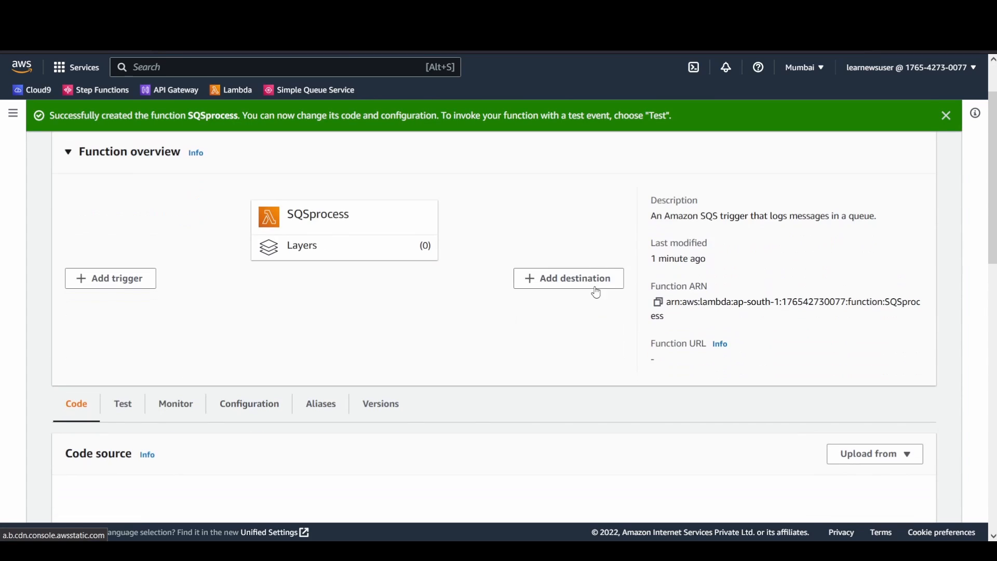
{"action": "scroll", "scroll_direction": "down", "scroll_amount": 3}
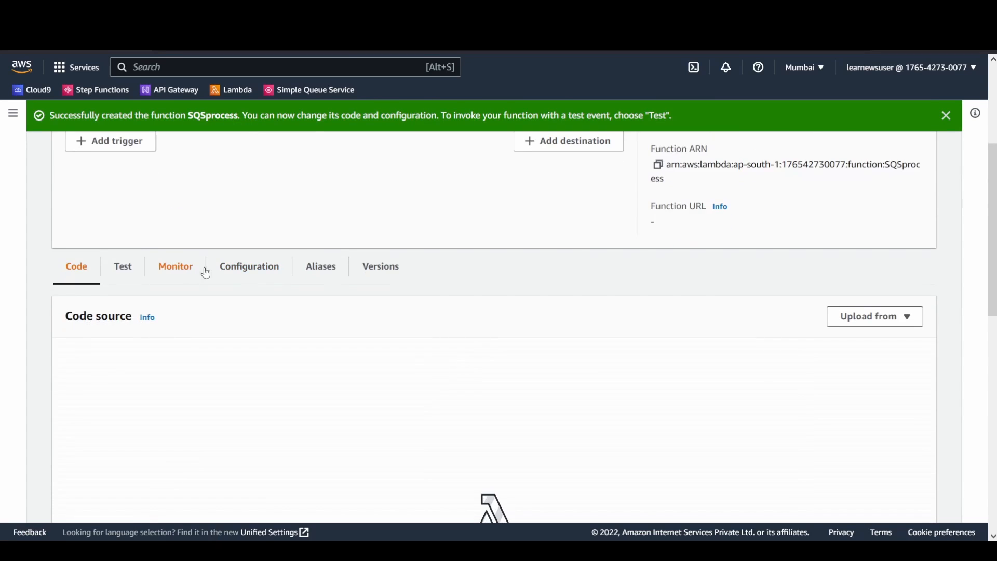
{"action": "left_click", "coordinate": [249, 266]}
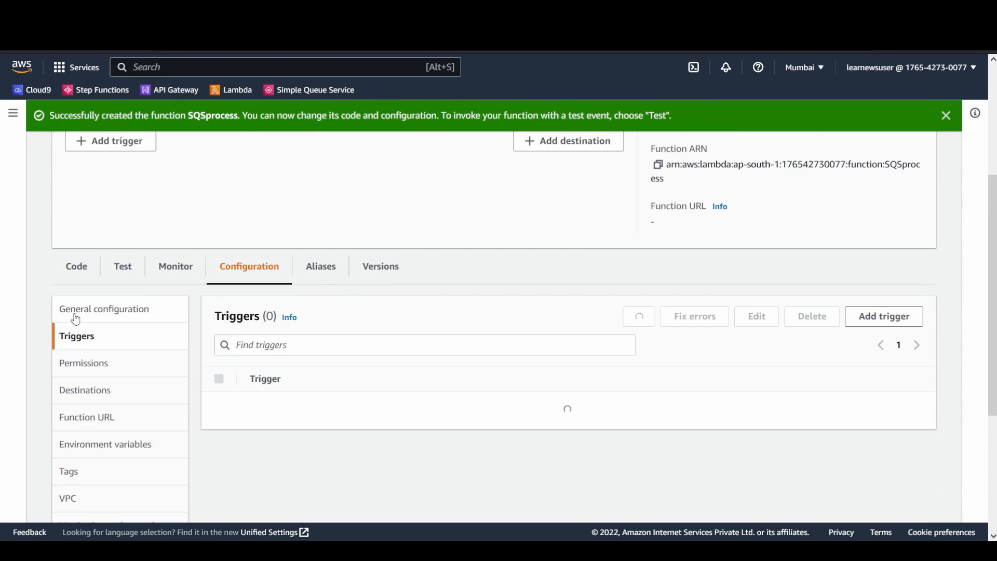
{"action": "left_click", "coordinate": [83, 362]}
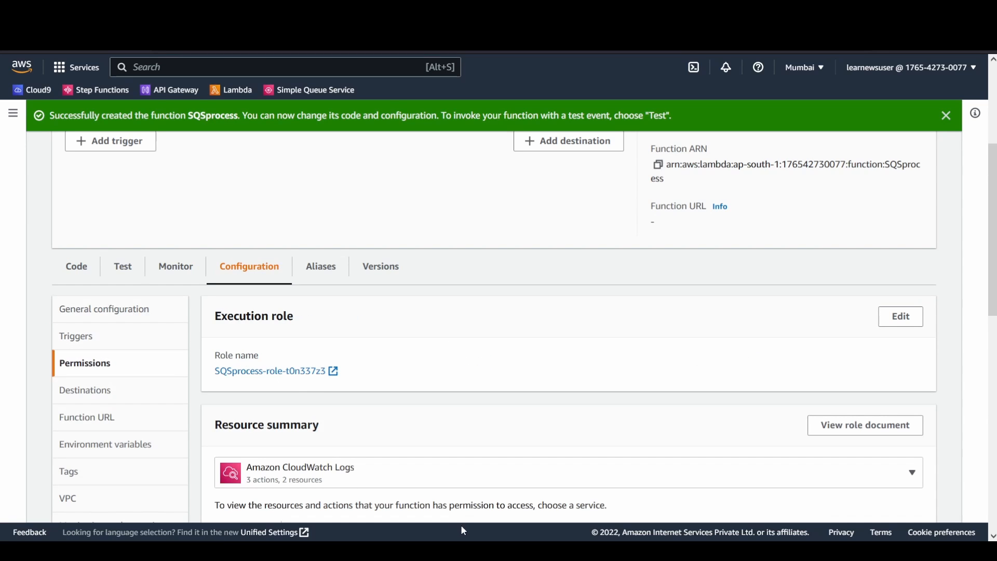
{"action": "left_click", "coordinate": [271, 371]}
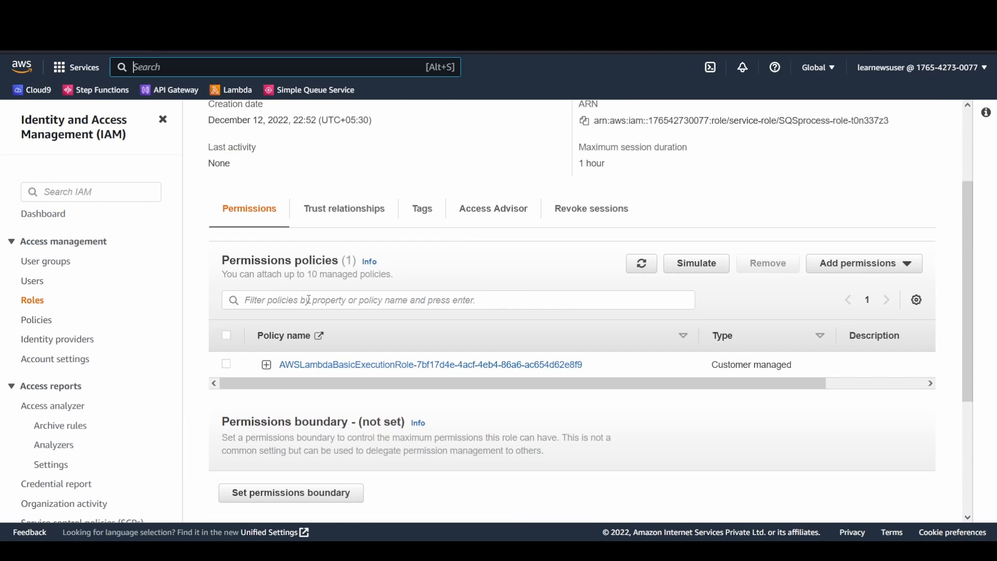
Step: Attach an SQS policy to the SQSprocess execution role and dismiss the confirmation
{"action": "left_click", "coordinate": [457, 299]}
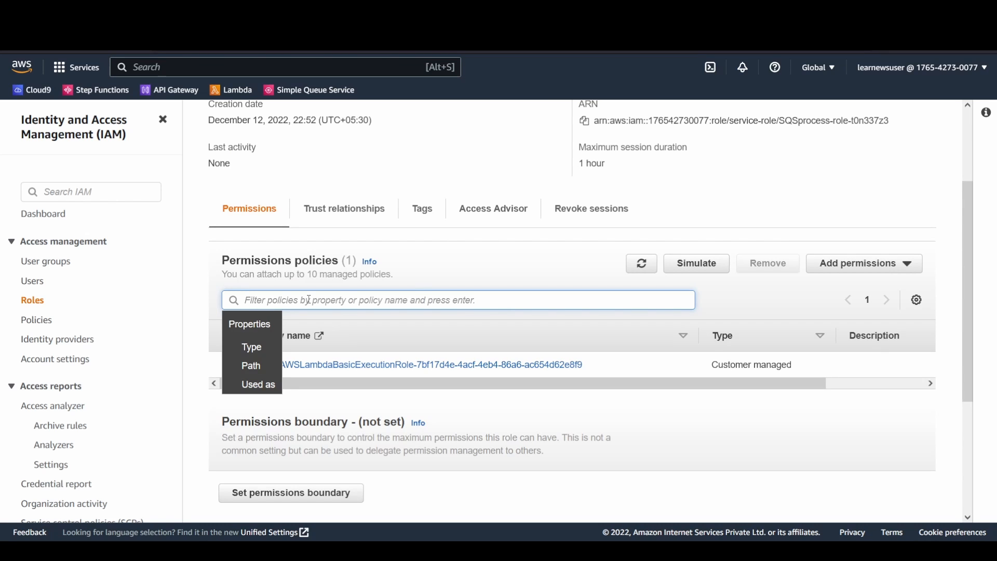
{"action": "left_click", "coordinate": [863, 263]}
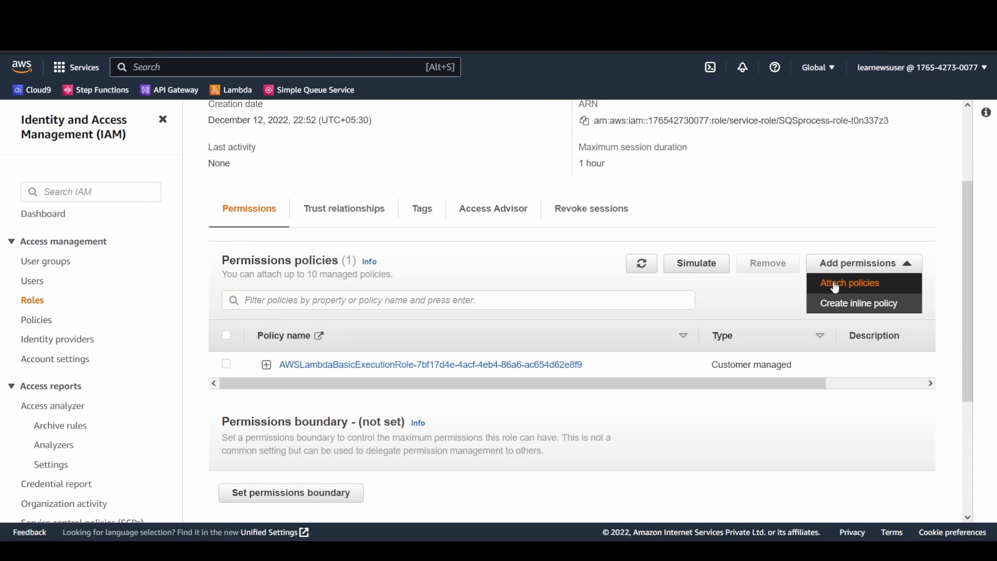
{"action": "left_click", "coordinate": [849, 283]}
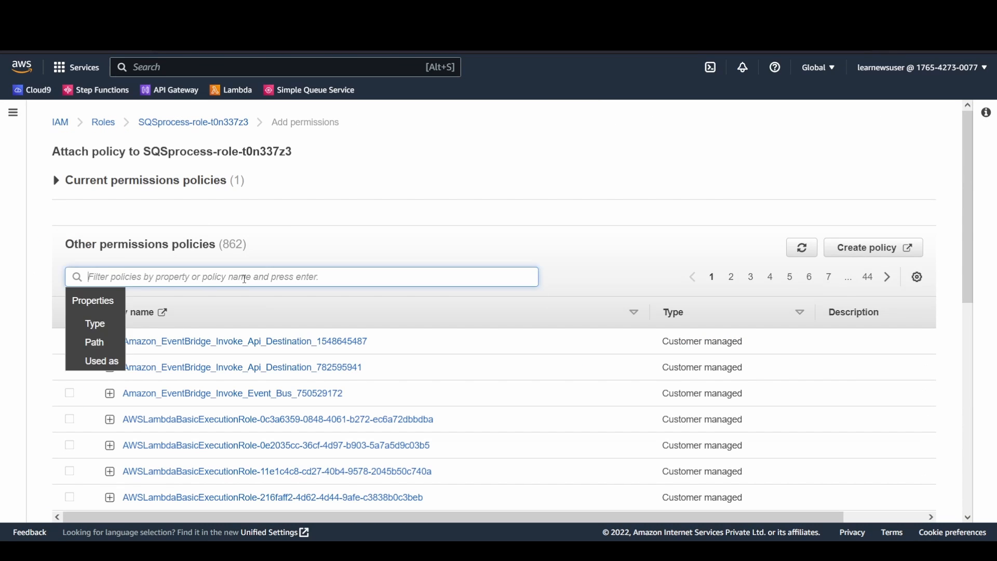
{"action": "type", "text": "SQS"}
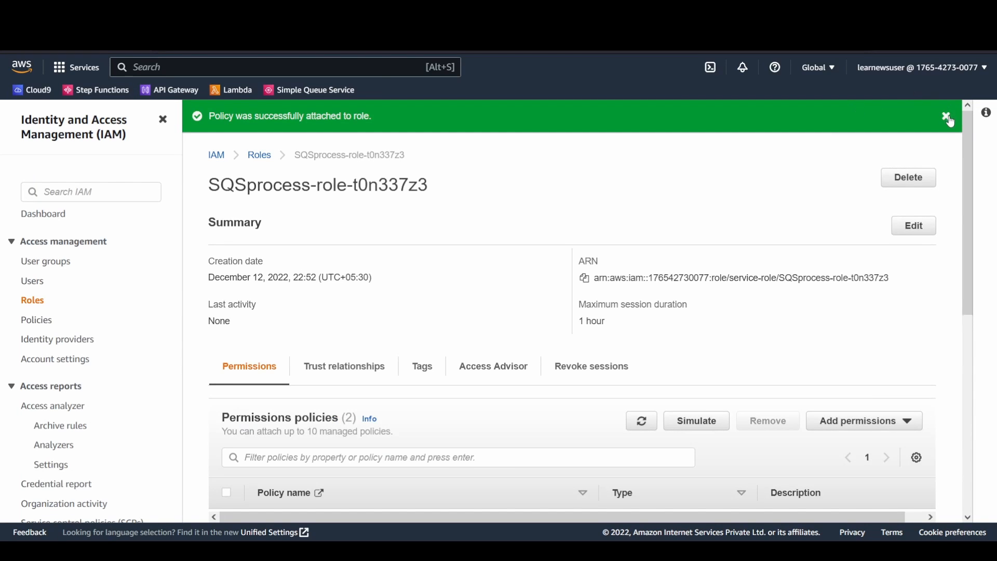
{"action": "left_click", "coordinate": [947, 119]}
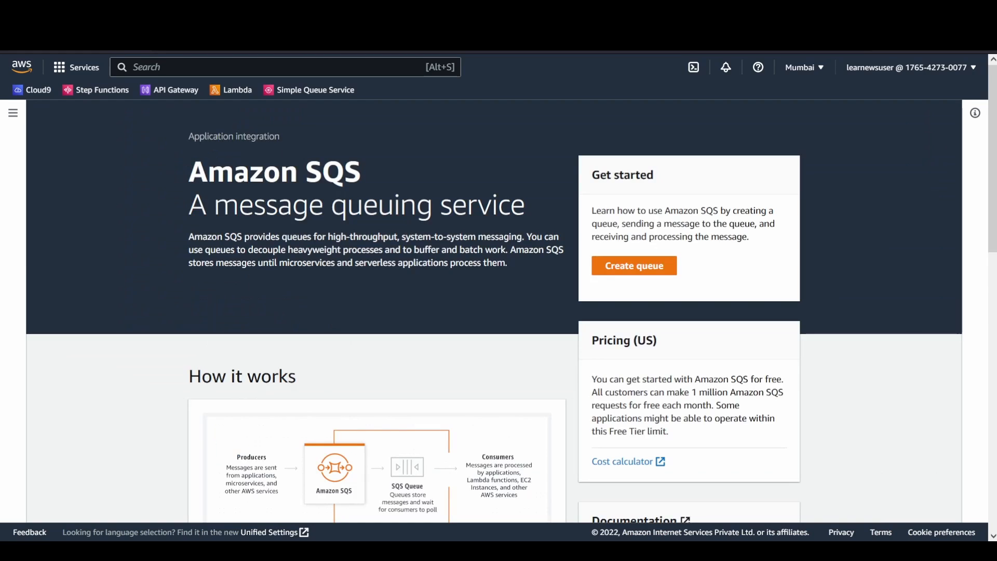
Step: Create standard queue q1 with default settings, then return to the SQSprocess function
{"action": "left_click", "coordinate": [633, 265]}
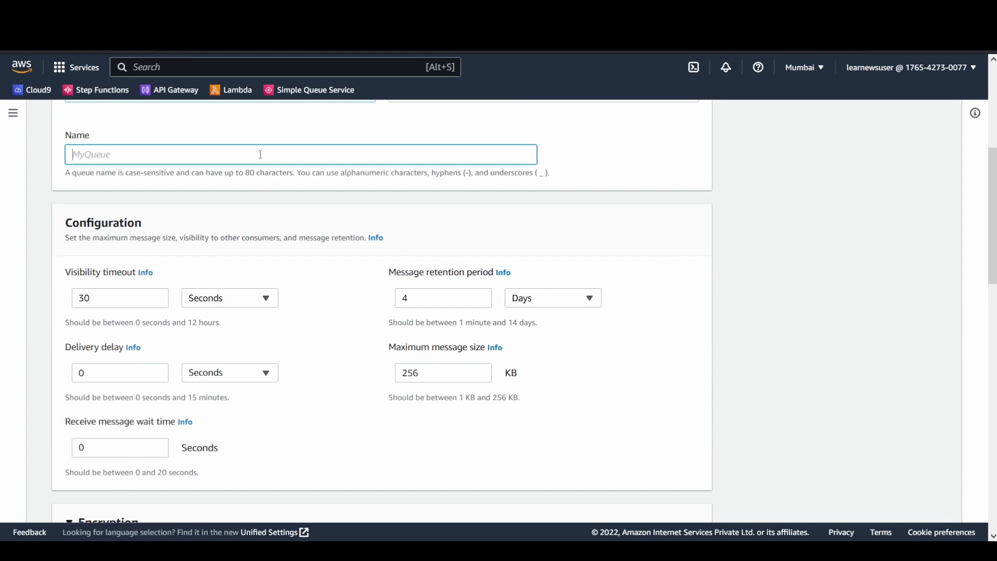
{"action": "type", "text": "q1"}
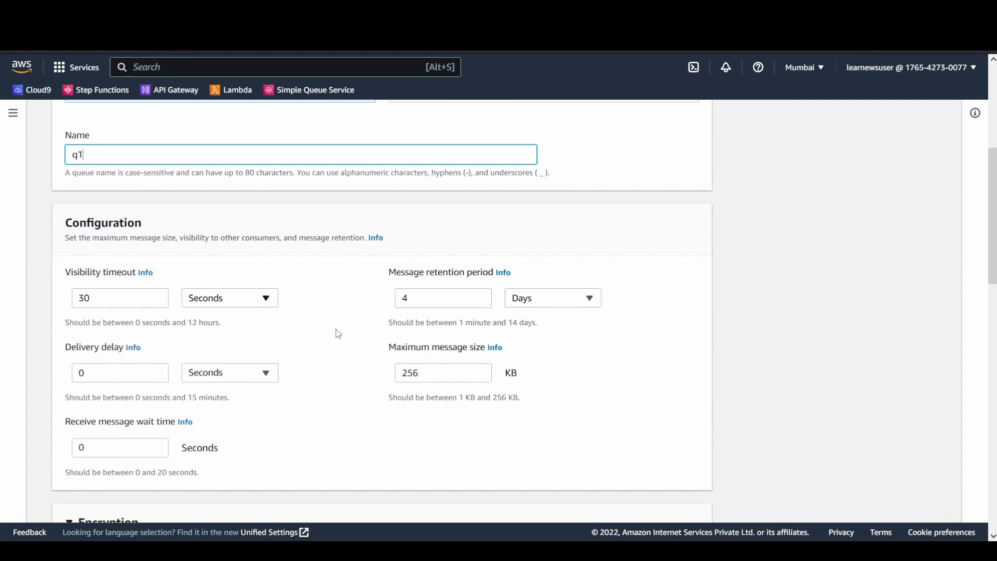
{"action": "mouse_move", "coordinate": [47, 261]}
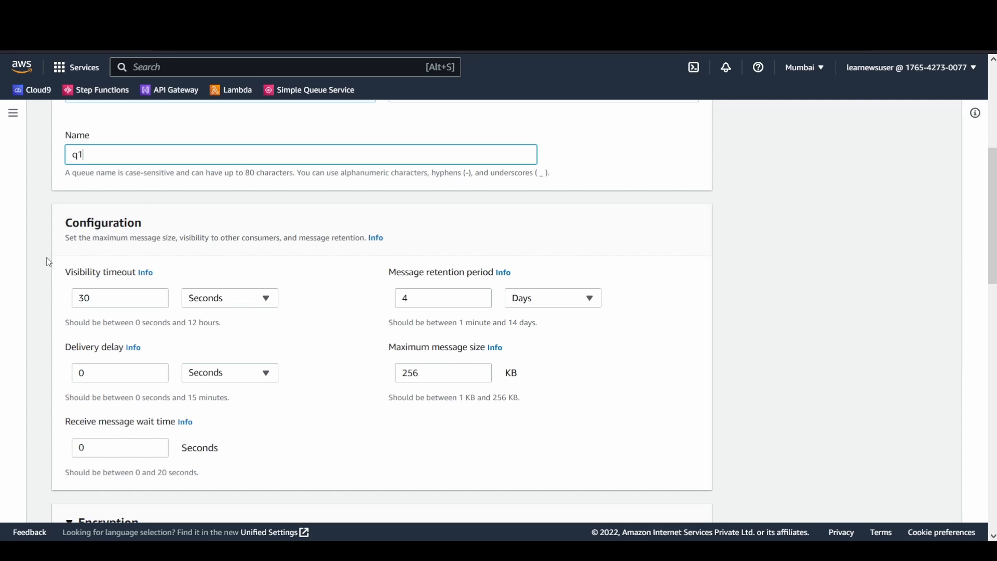
{"action": "mouse_move", "coordinate": [221, 339]}
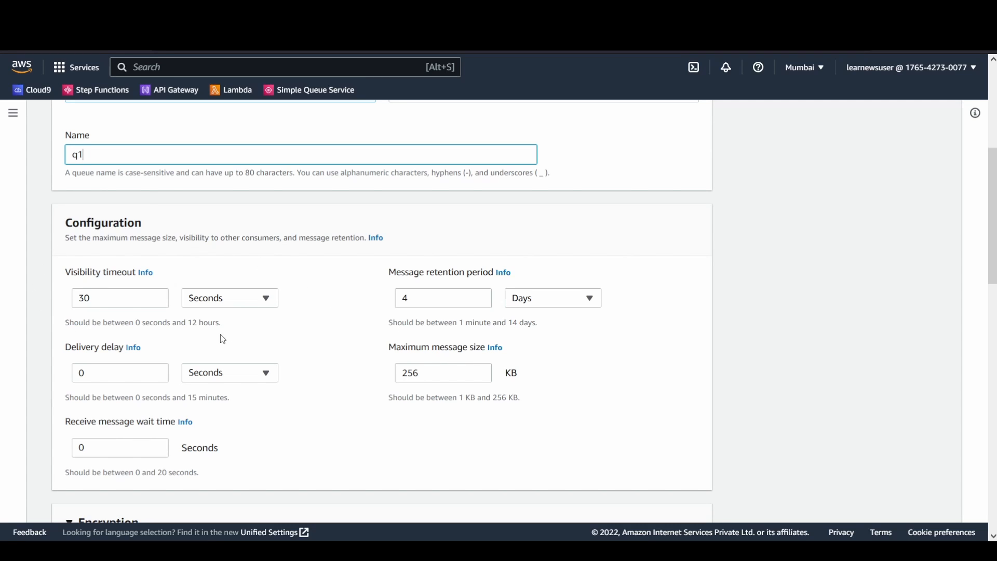
{"action": "mouse_move", "coordinate": [282, 263]}
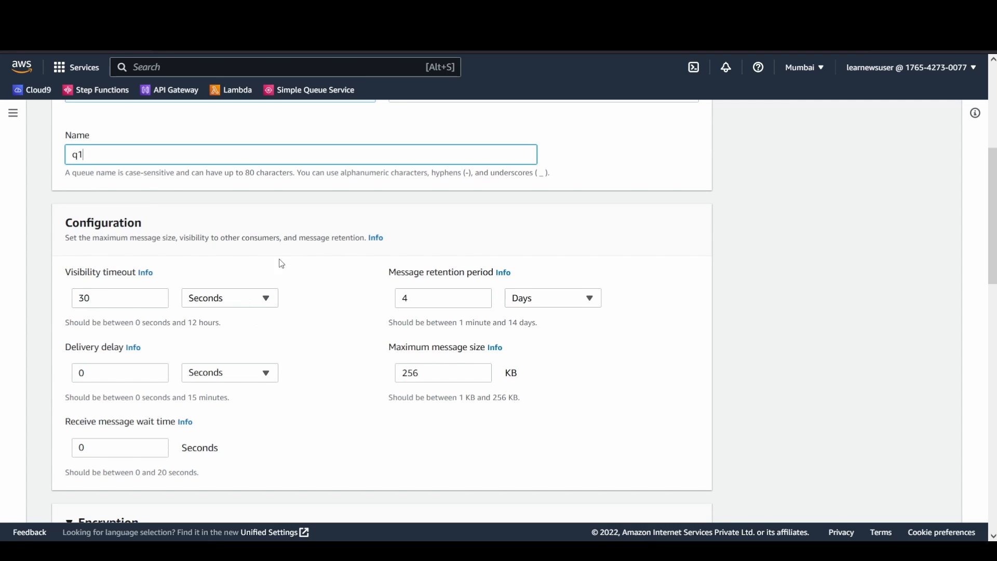
{"action": "mouse_move", "coordinate": [430, 337]}
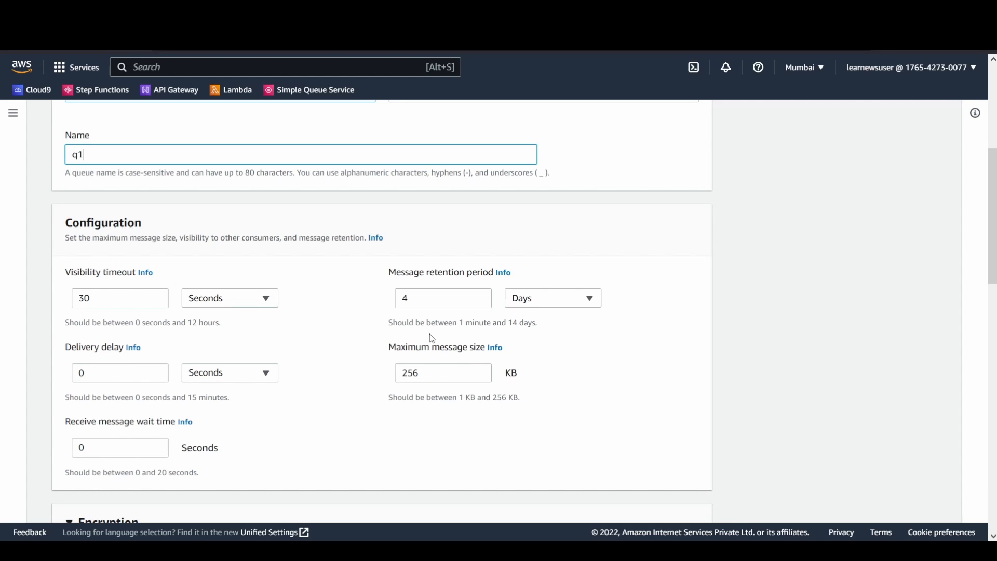
{"action": "scroll", "scroll_direction": "down", "scroll_amount": 3}
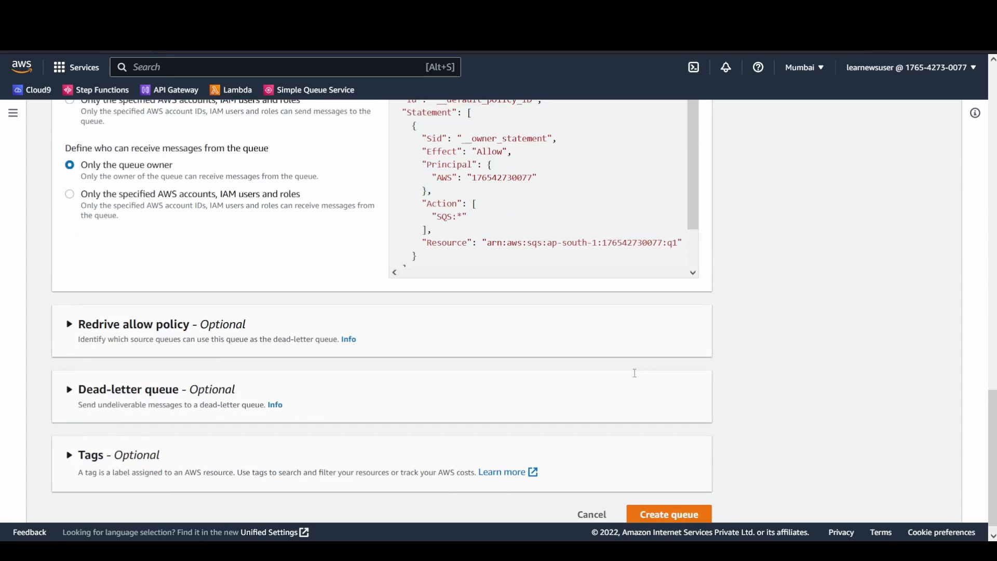
{"action": "scroll", "scroll_direction": "down", "scroll_amount": 3}
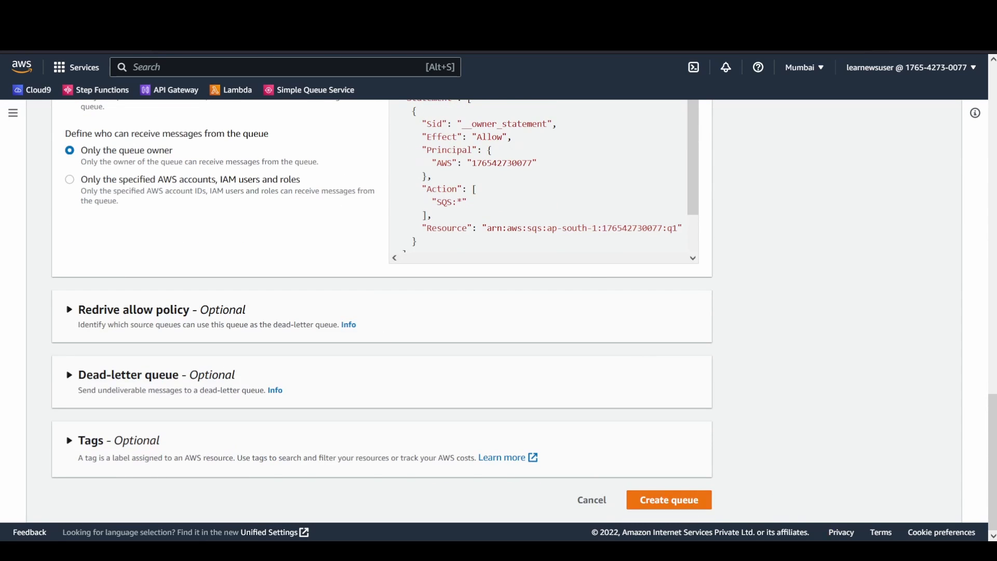
{"action": "left_click", "coordinate": [668, 499]}
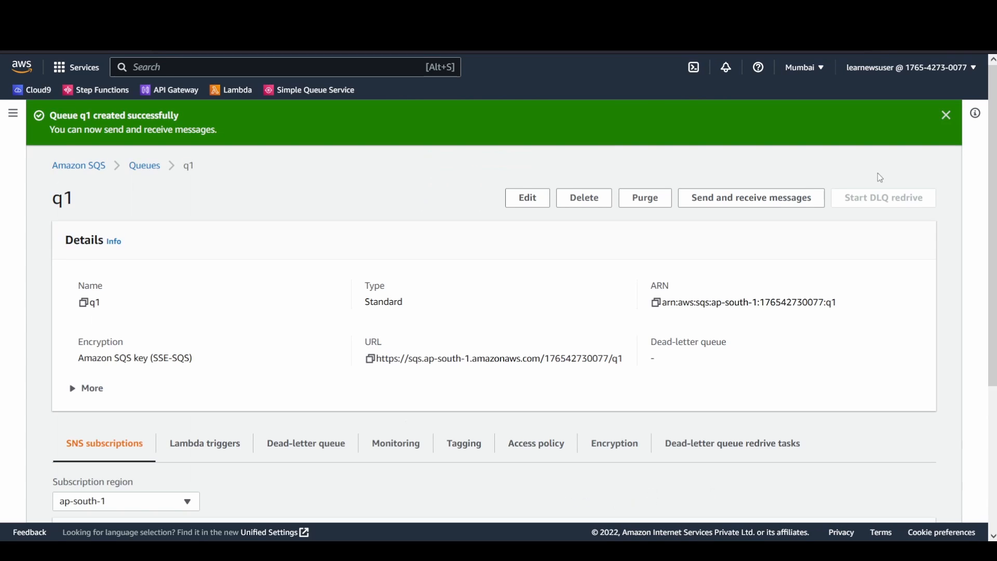
{"action": "left_click", "coordinate": [945, 115]}
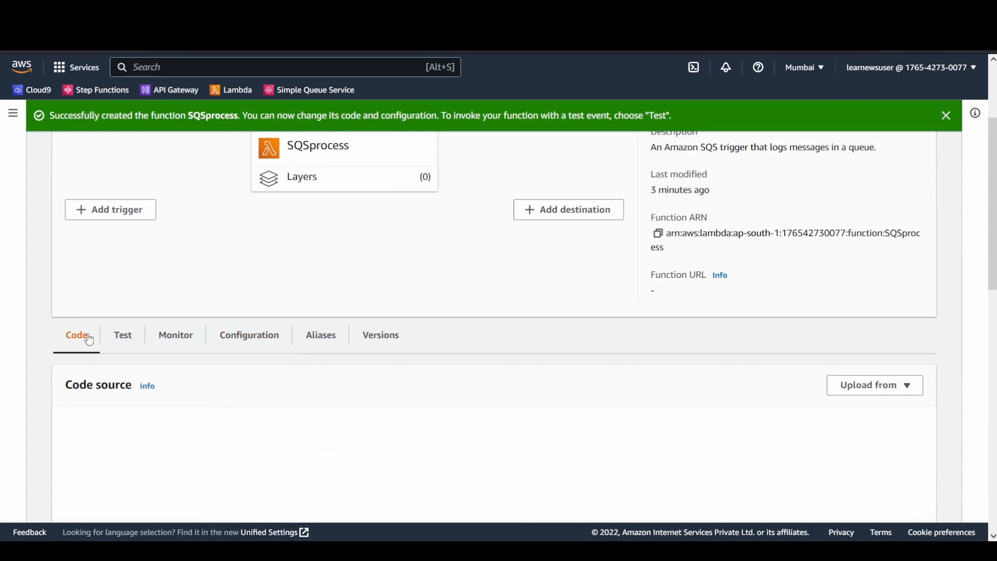
Step: Deploy the SQSprocess code and run saved test event q1, which fails with a syntax error
{"action": "scroll", "scroll_direction": "down", "scroll_amount": 3}
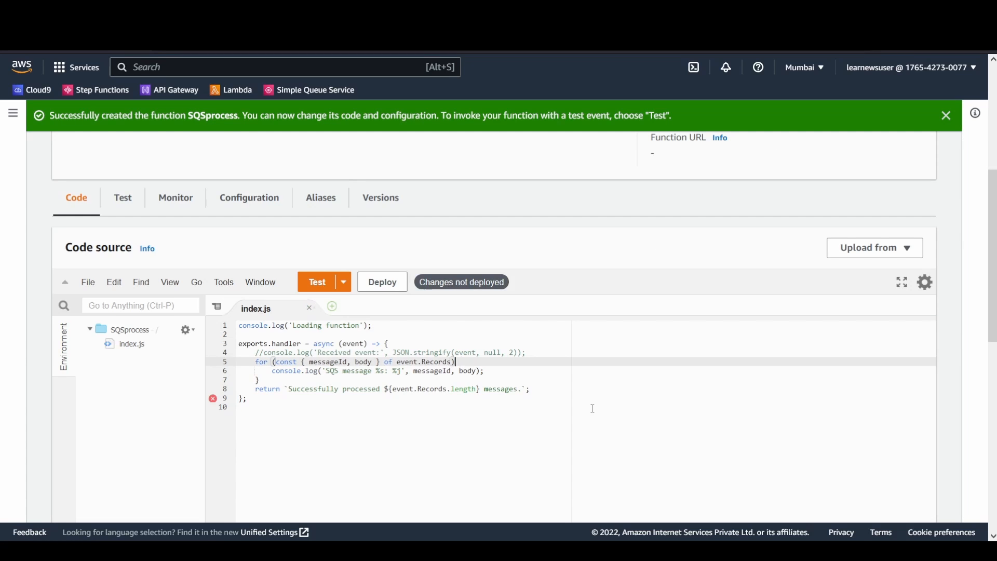
{"action": "left_click", "coordinate": [381, 282]}
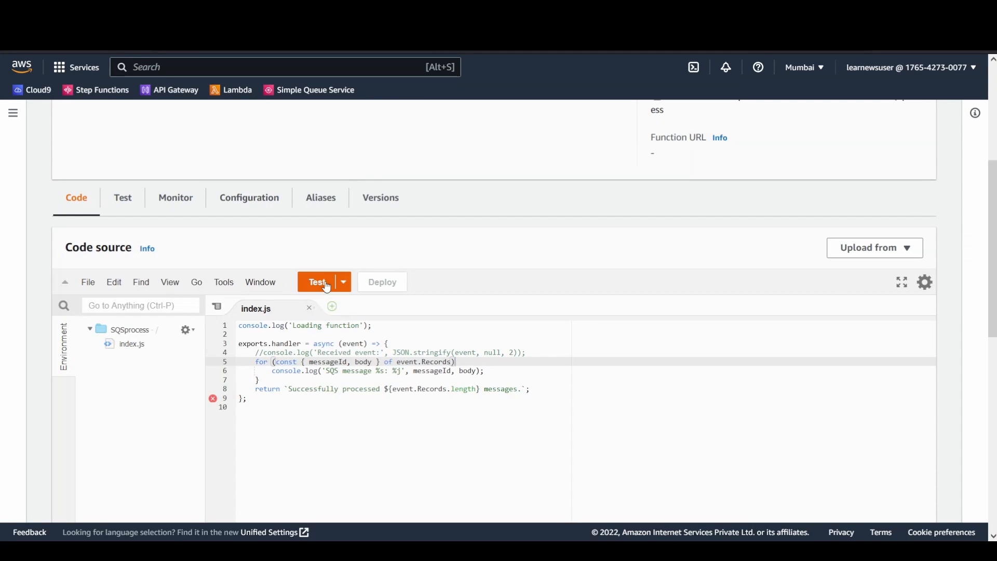
{"action": "left_click", "coordinate": [343, 282]}
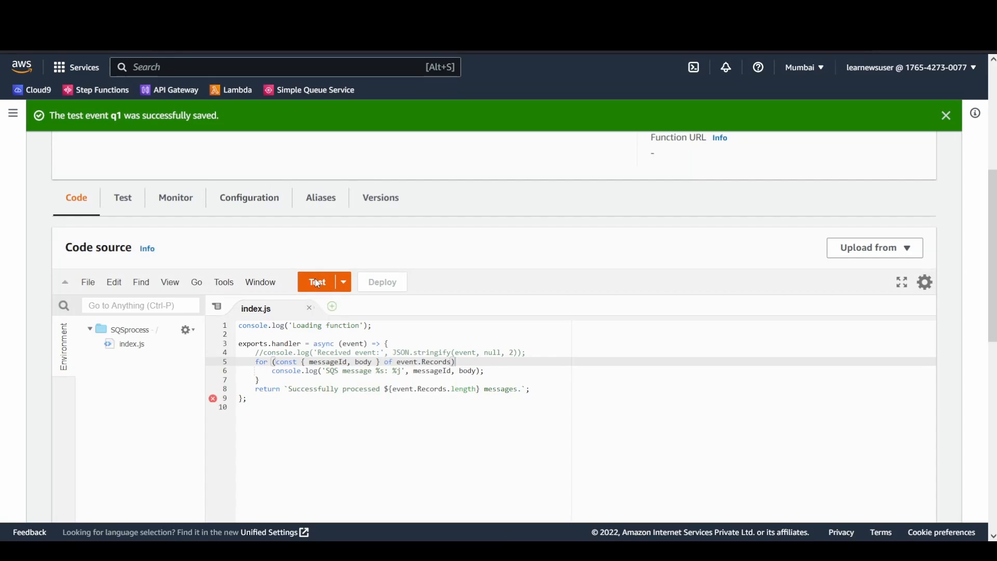
{"action": "left_click", "coordinate": [316, 281]}
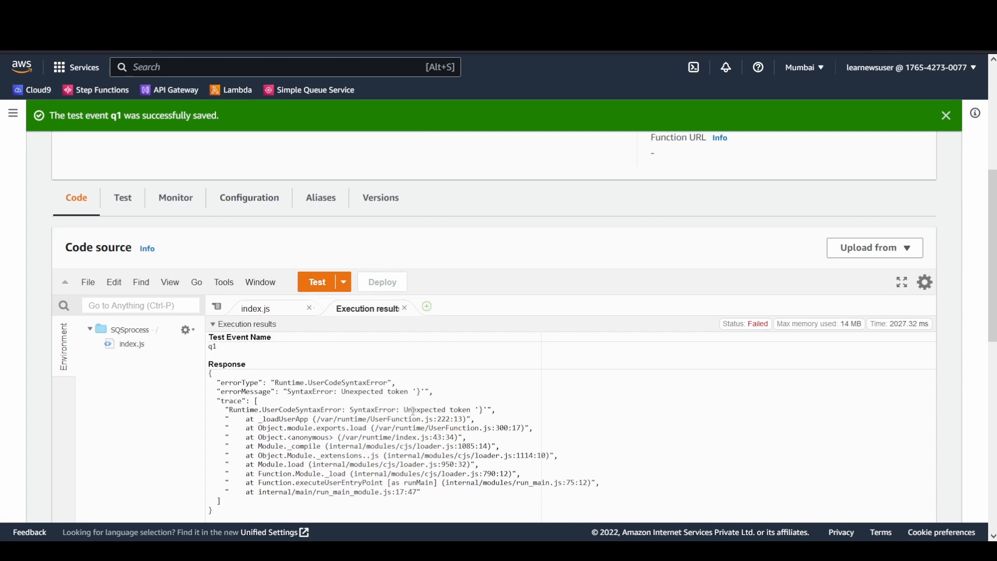
{"action": "scroll", "scroll_direction": "down", "scroll_amount": 3}
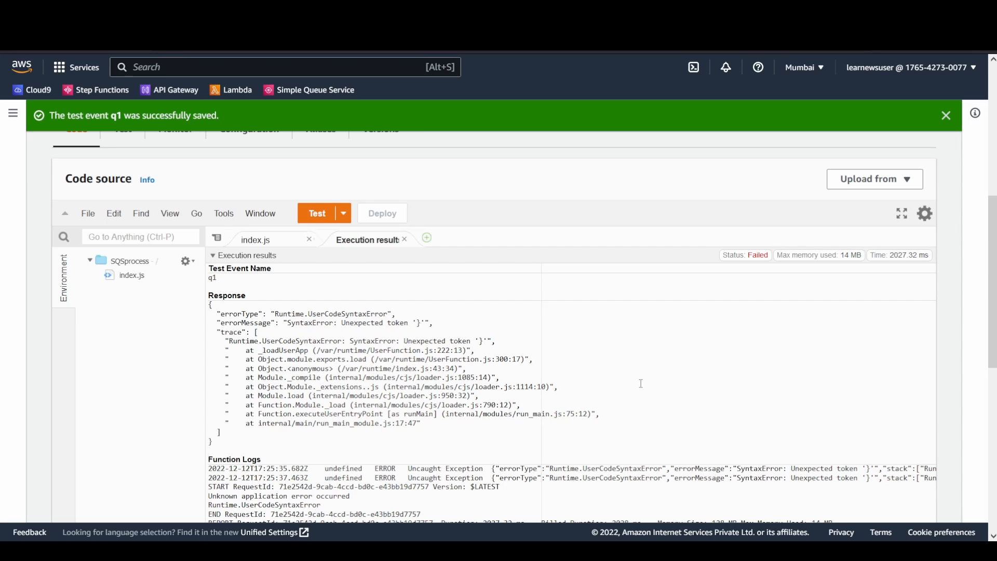
{"action": "mouse_move", "coordinate": [668, 301]}
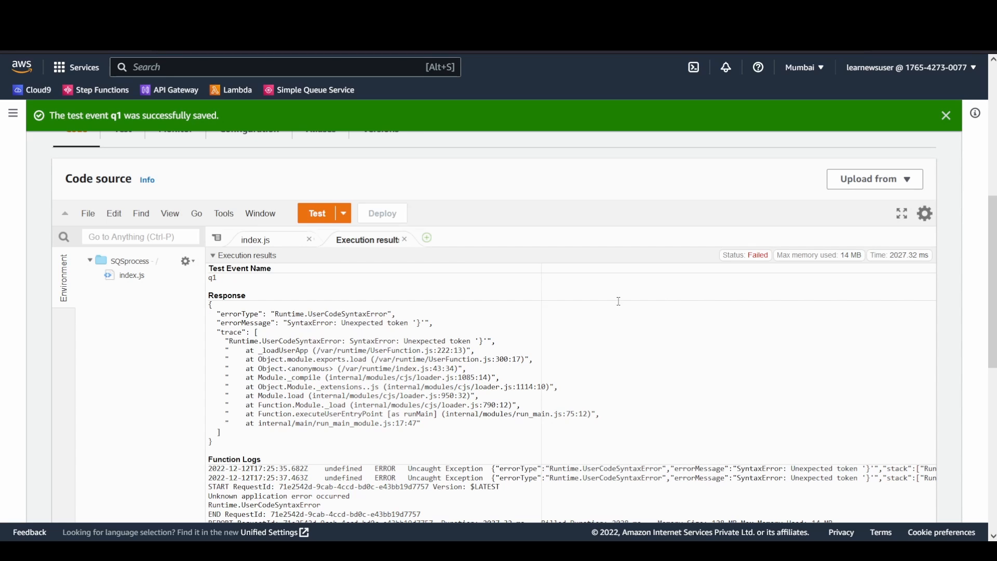
Step: Go to Add trigger and search for the SQS source
{"action": "left_click", "coordinate": [434, 322]}
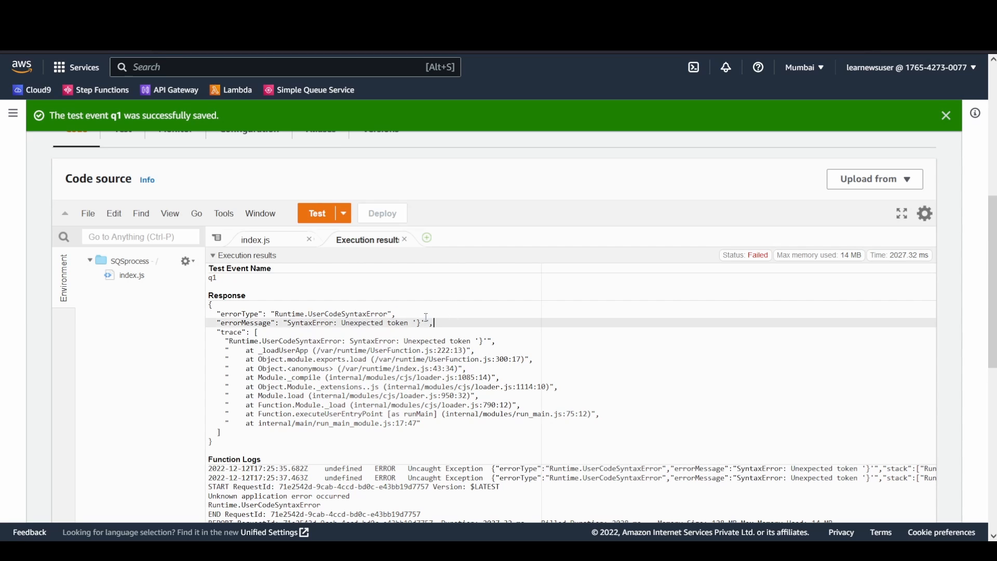
{"action": "left_click", "coordinate": [256, 240]}
{"action": "type", "text": "sqs"}
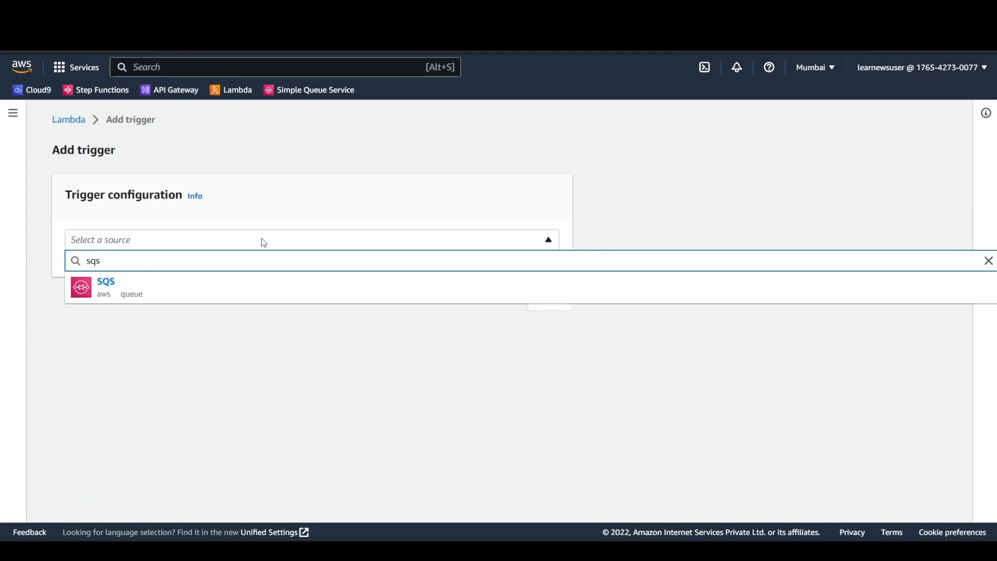
Step: Add an activated SQS trigger for queue q1 with batch size 10
{"action": "left_click", "coordinate": [106, 288]}
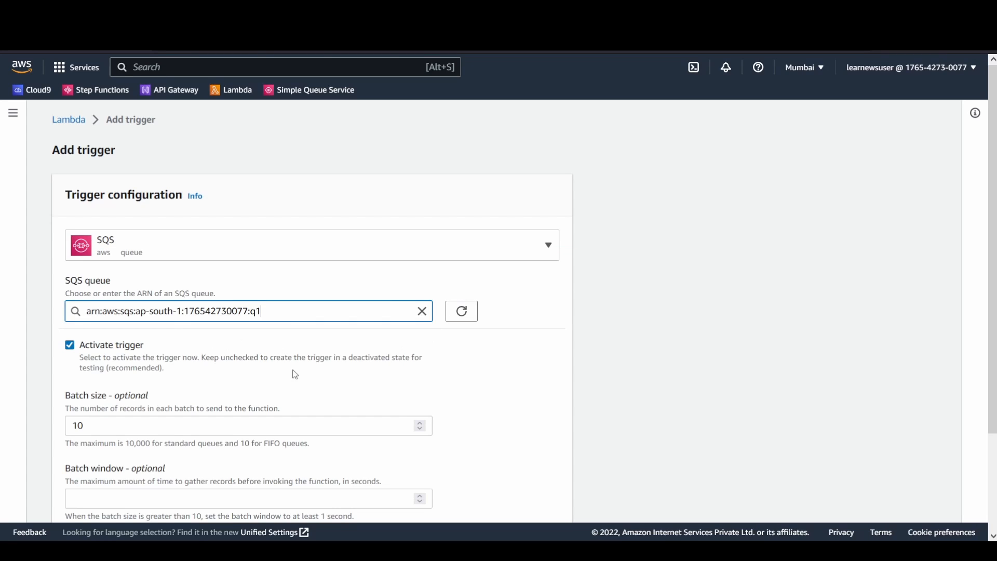
{"action": "scroll", "scroll_direction": "down", "scroll_amount": 3}
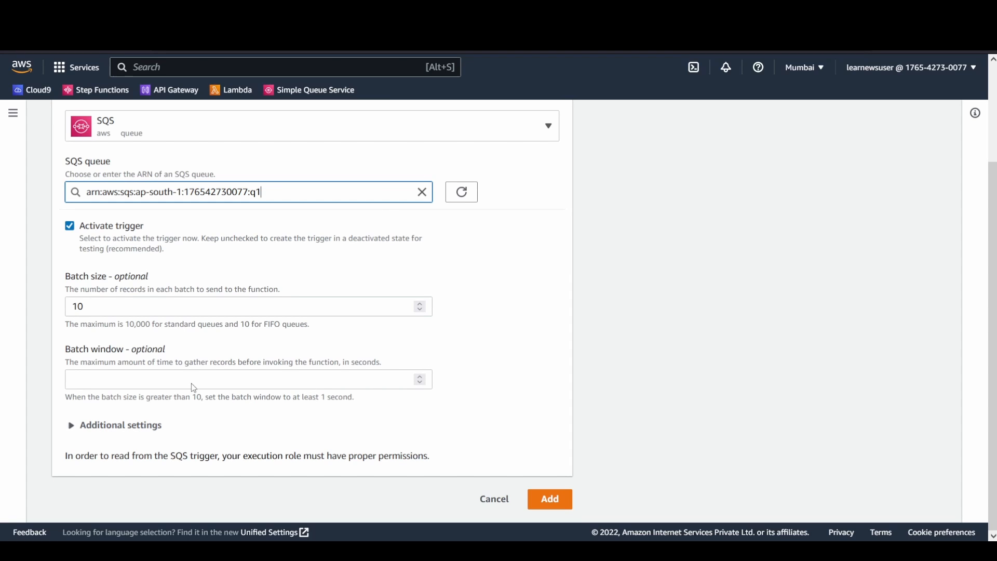
{"action": "mouse_move", "coordinate": [134, 429]}
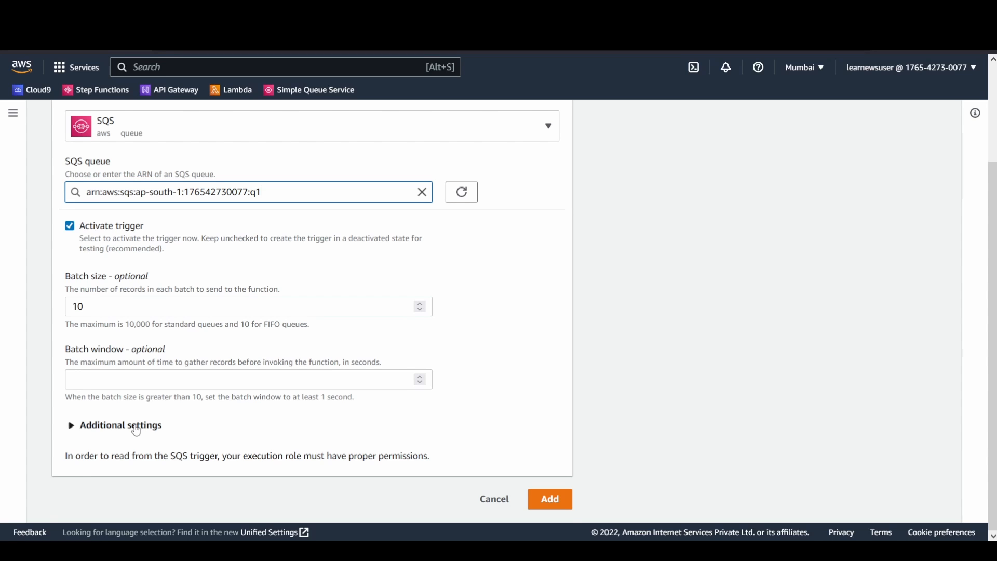
{"action": "left_click", "coordinate": [71, 425]}
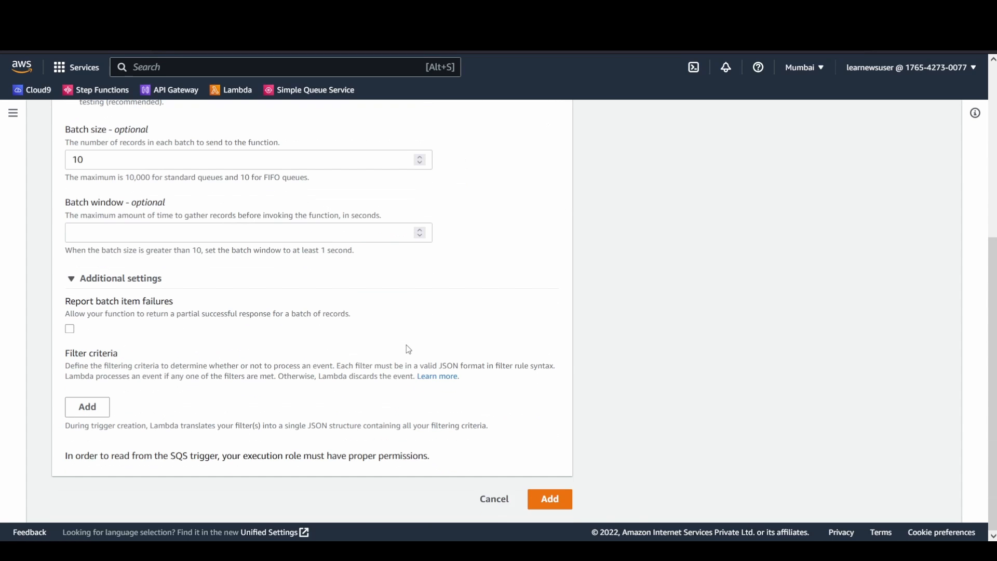
{"action": "mouse_move", "coordinate": [89, 311]}
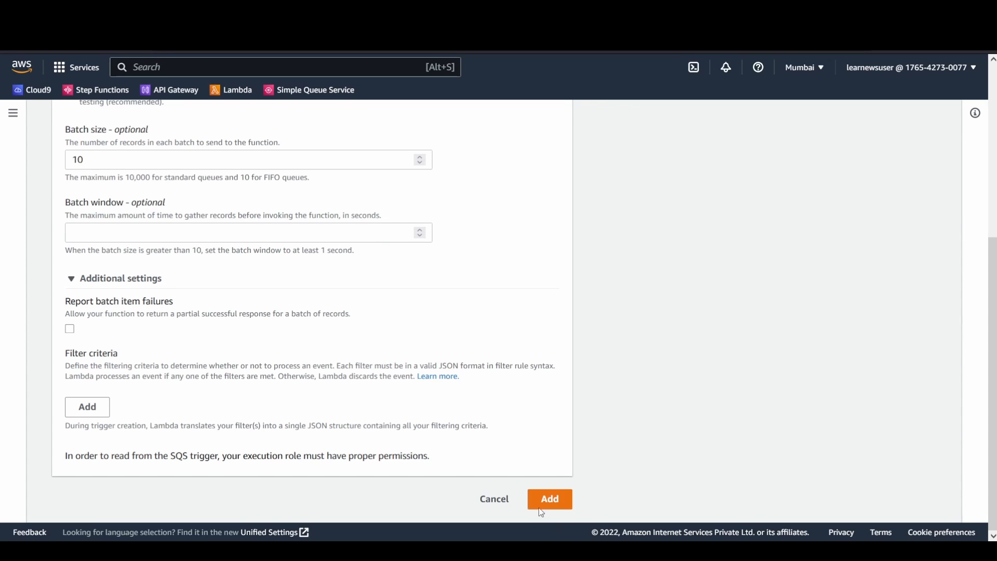
{"action": "left_click", "coordinate": [548, 498]}
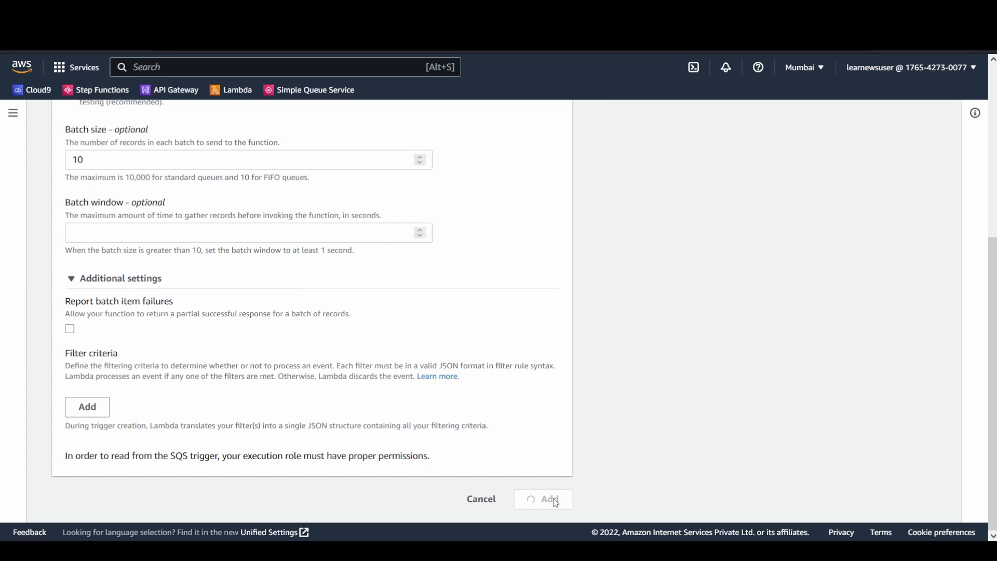
Step: Refresh the triggers until q1's trigger is Enabled and review its details
{"action": "left_click", "coordinate": [545, 498]}
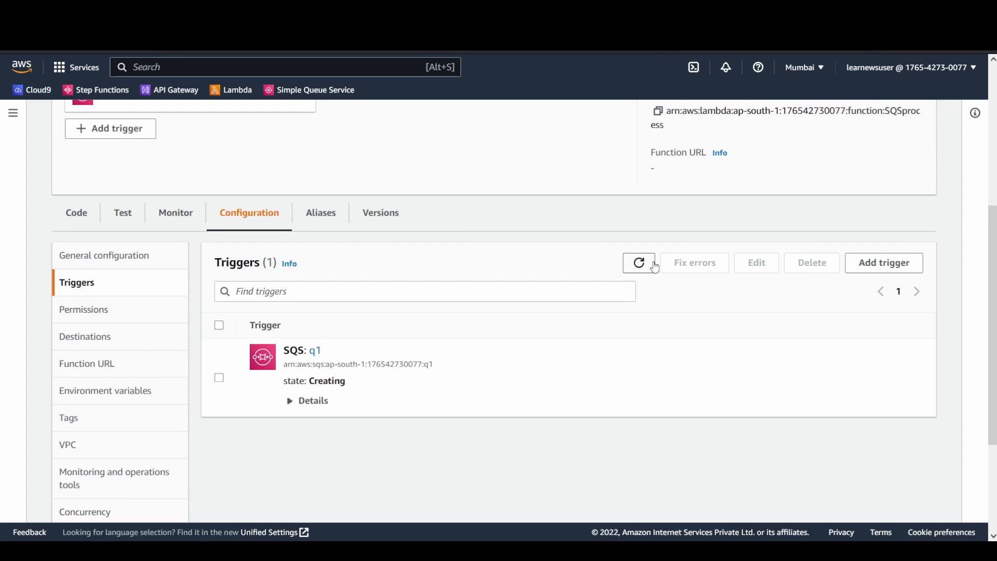
{"action": "left_click", "coordinate": [312, 400]}
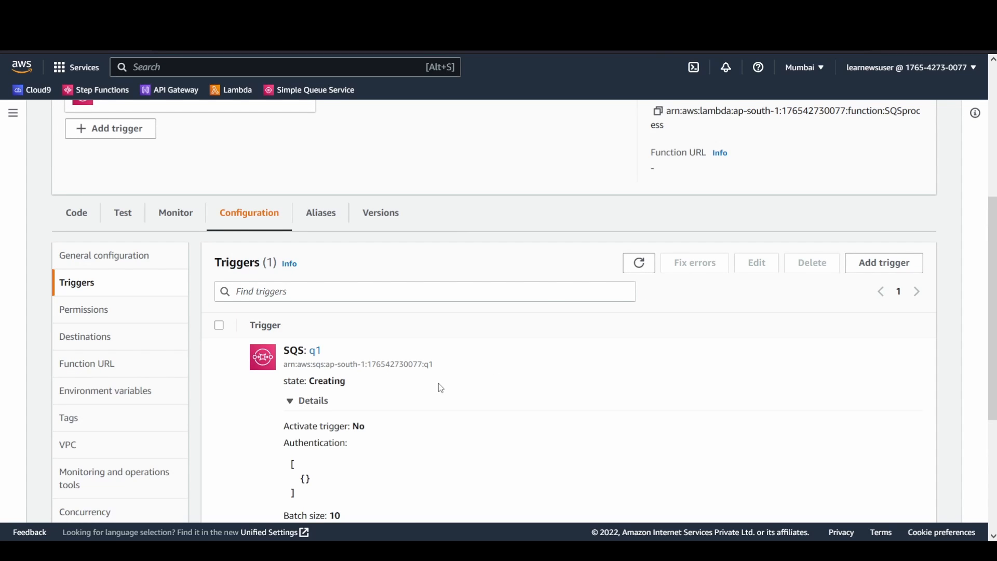
{"action": "scroll", "scroll_direction": "down", "scroll_amount": 3}
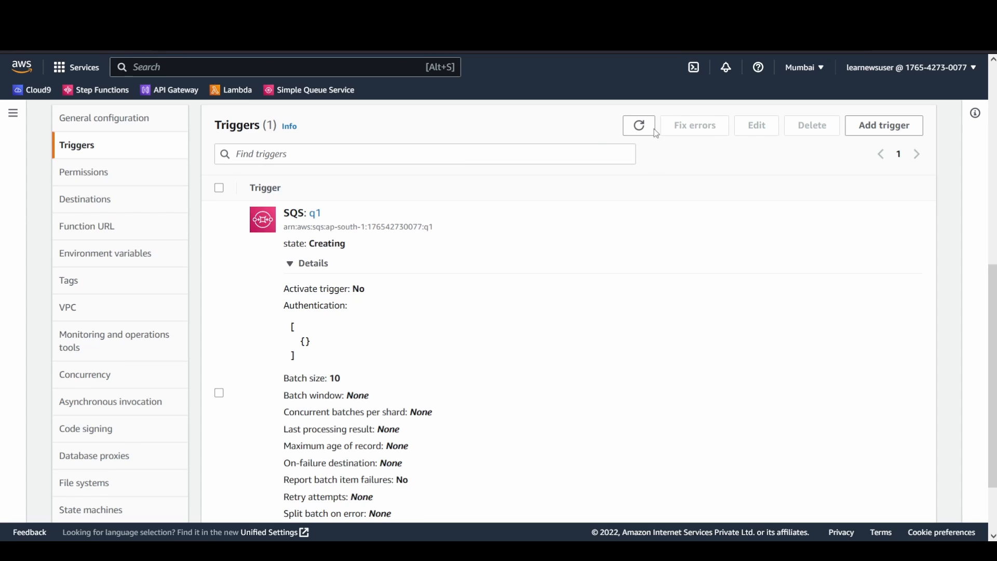
{"action": "left_click", "coordinate": [639, 124]}
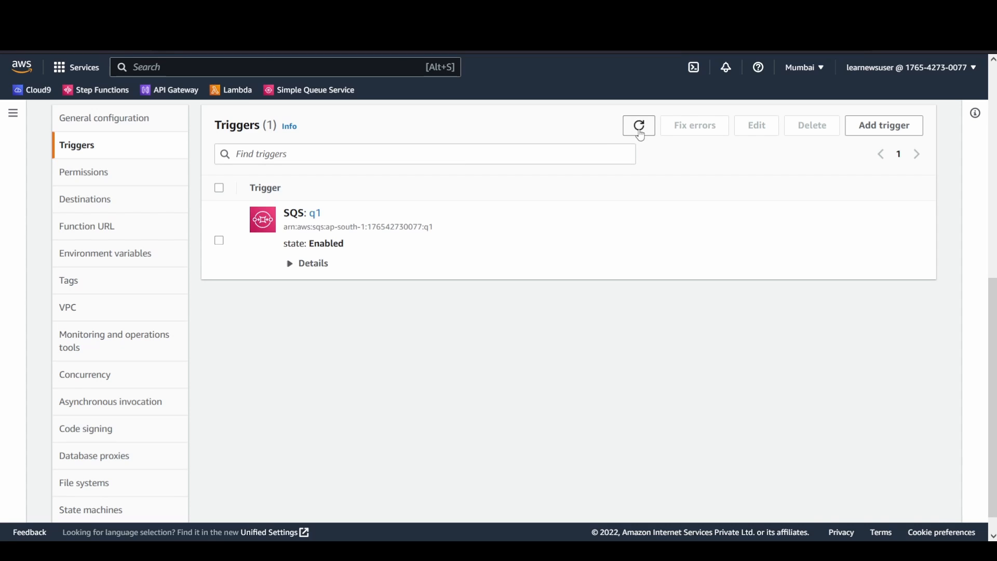
{"action": "left_click", "coordinate": [312, 263]}
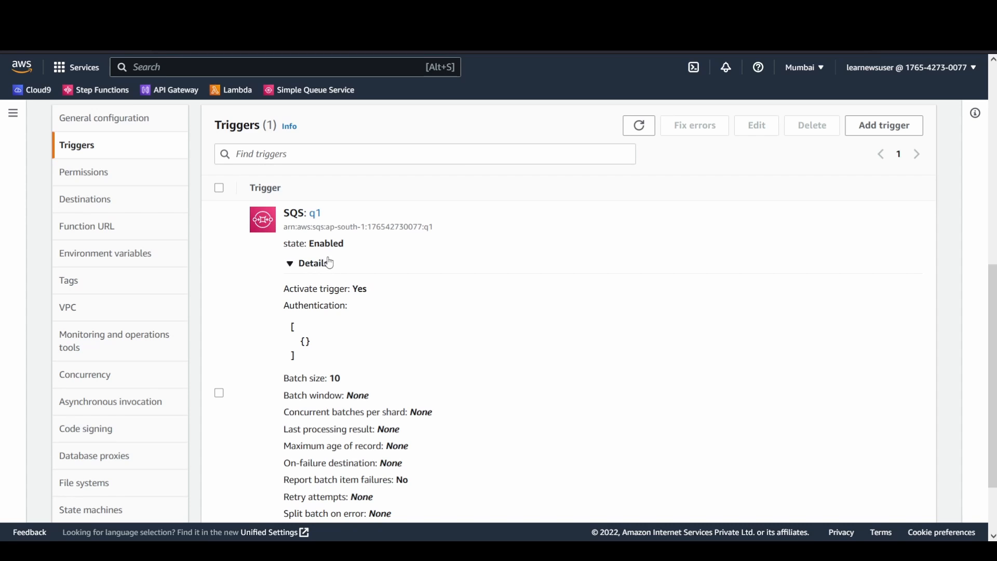
{"action": "scroll", "scroll_direction": "down", "scroll_amount": 3}
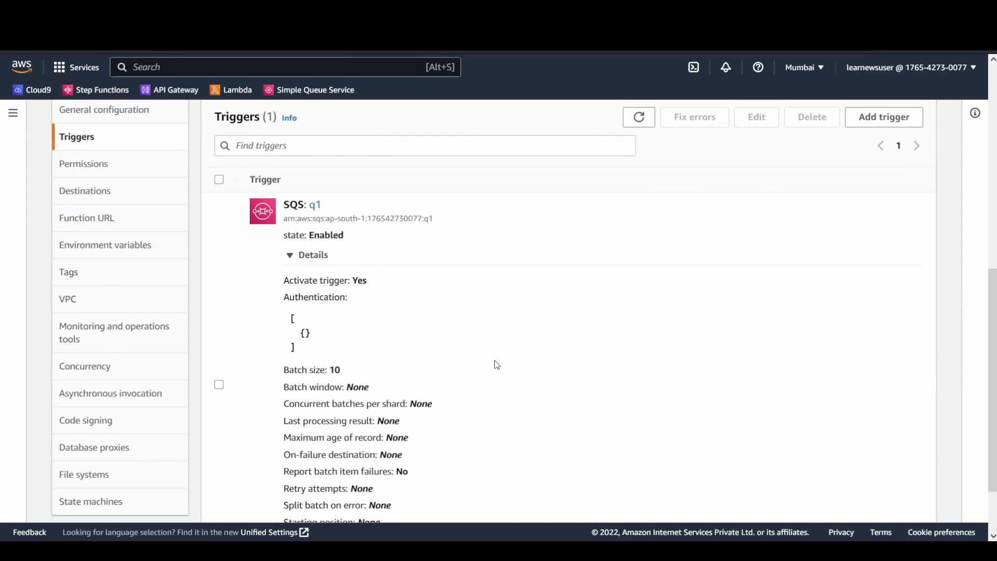
{"action": "scroll", "scroll_direction": "down", "scroll_amount": 3}
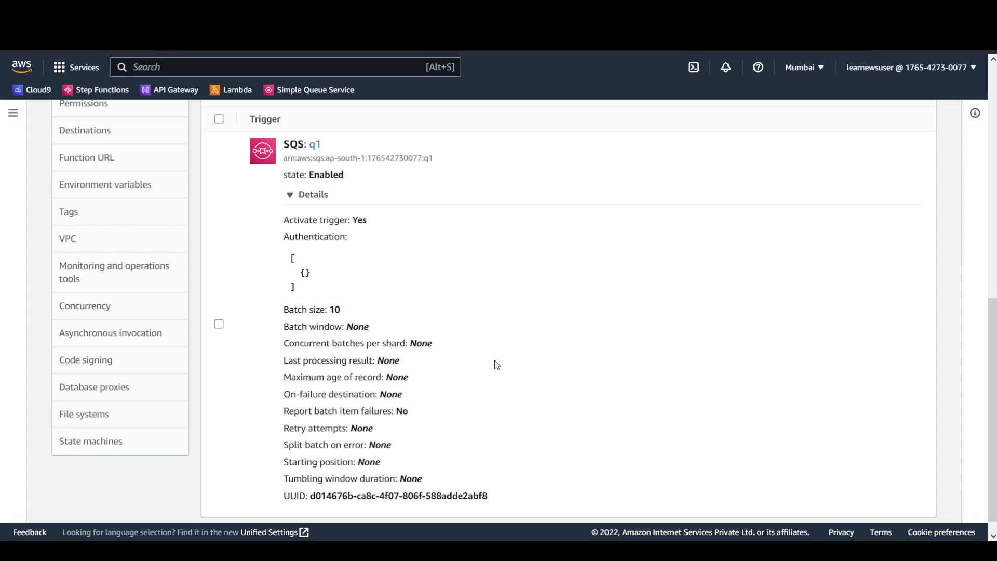
Step: Go to queue q1's details page from the trigger
{"action": "left_click", "coordinate": [314, 143]}
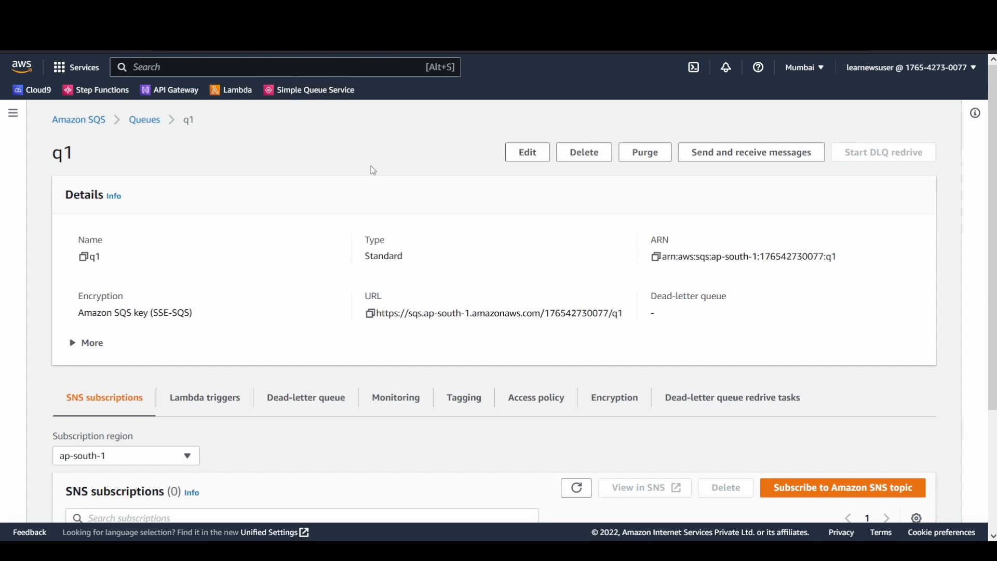
{"action": "mouse_move", "coordinate": [754, 166]}
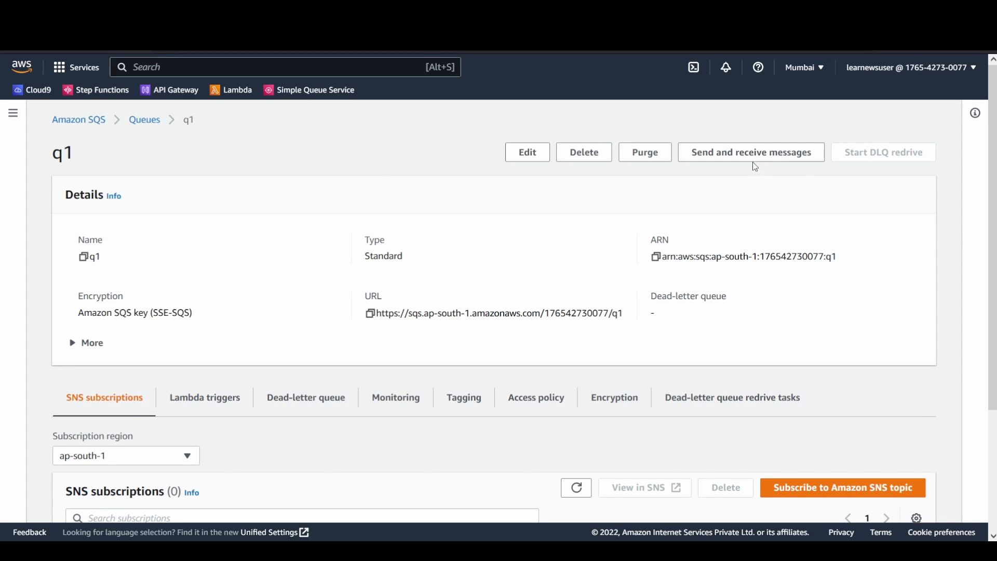
Step: View the /aws/lambda/SQSprocess log group in CloudWatch from the Monitor logs
{"action": "left_click", "coordinate": [751, 152]}
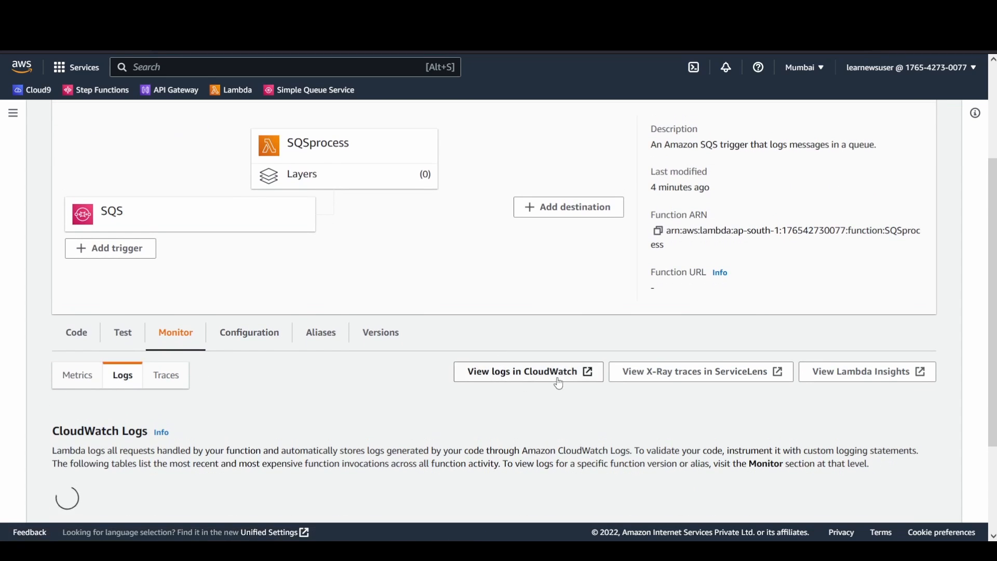
{"action": "left_click", "coordinate": [527, 372]}
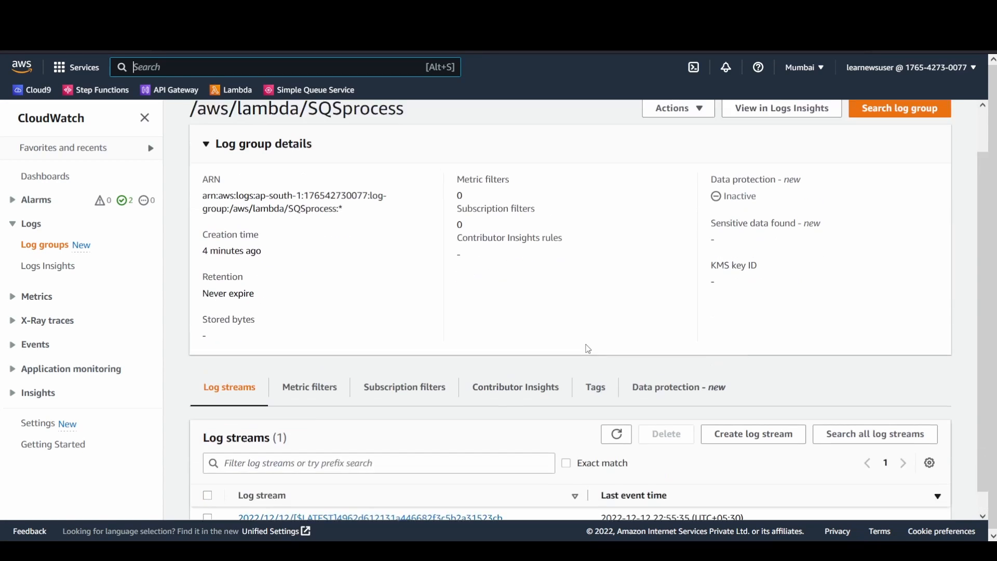
{"action": "scroll", "scroll_direction": "down", "scroll_amount": 3}
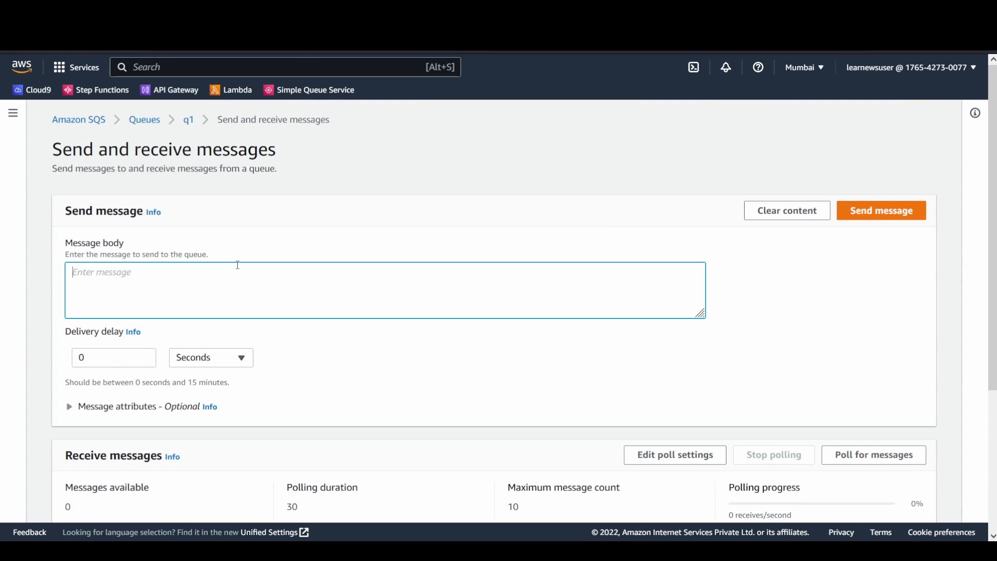
Step: Send a message with body message1 to queue q1
{"action": "type", "text": "message1"}
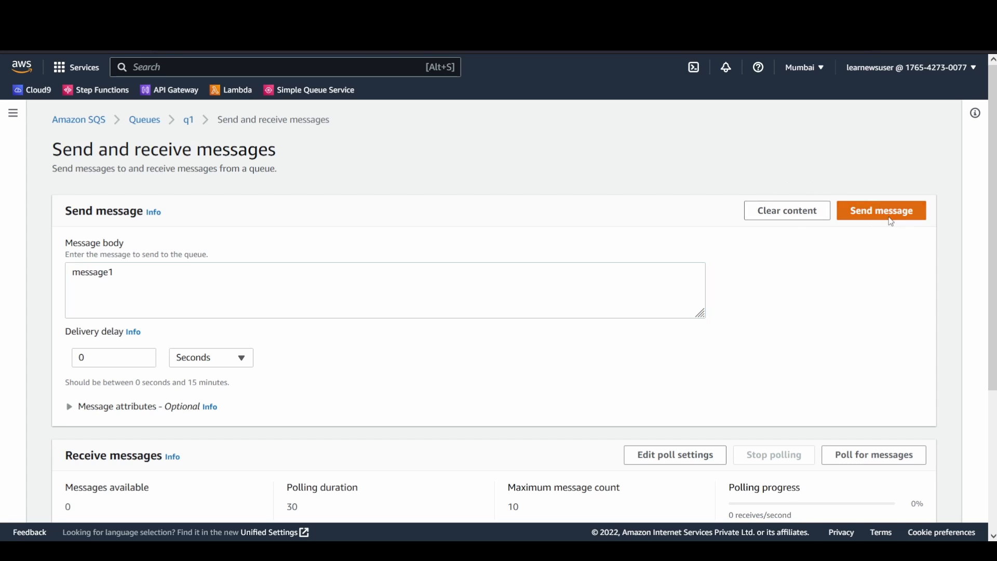
{"action": "left_click", "coordinate": [880, 210]}
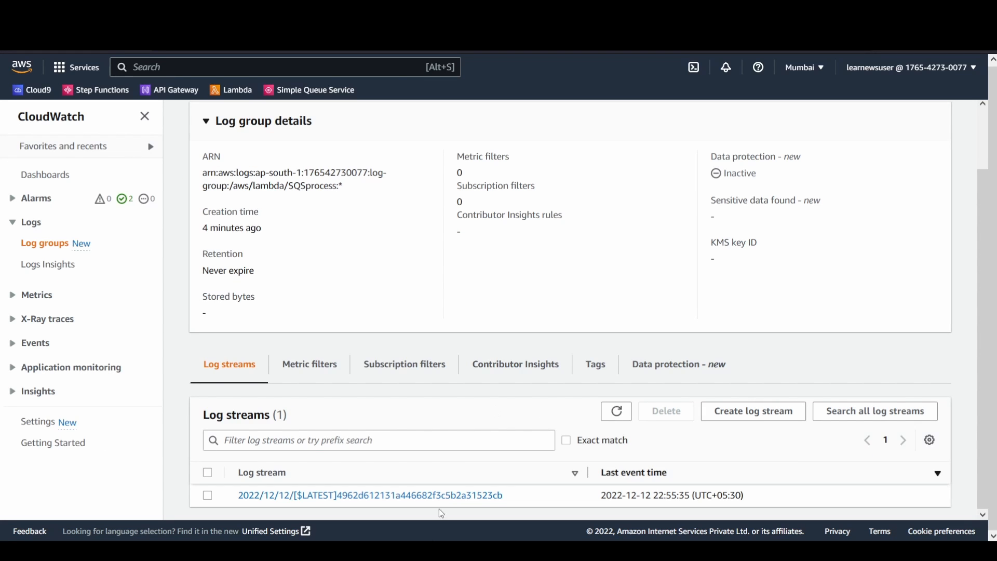
Step: Review the latest log stream's repeated Runtime.UserCodeSyntaxError failures
{"action": "left_click", "coordinate": [370, 495]}
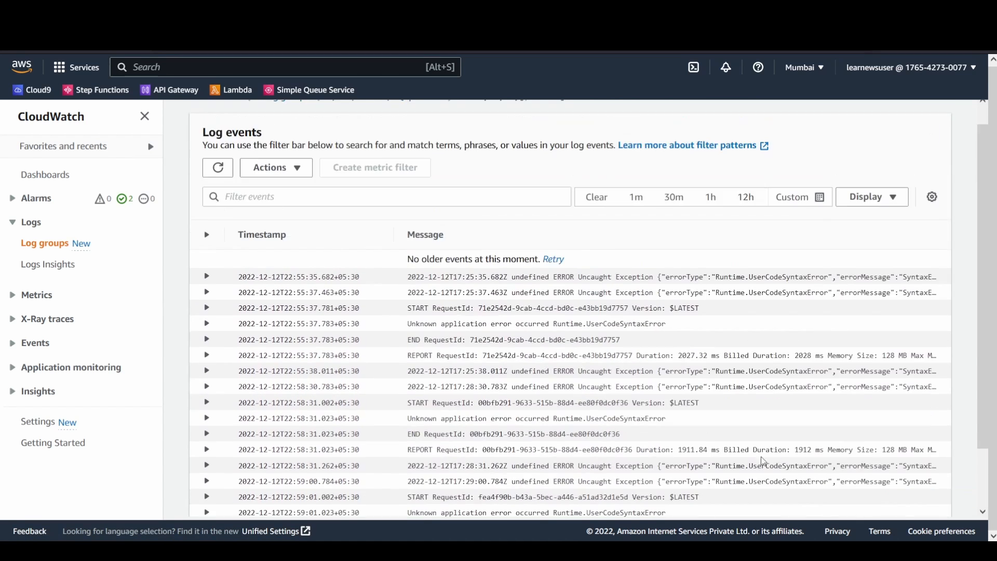
{"action": "scroll", "scroll_direction": "down", "scroll_amount": 3}
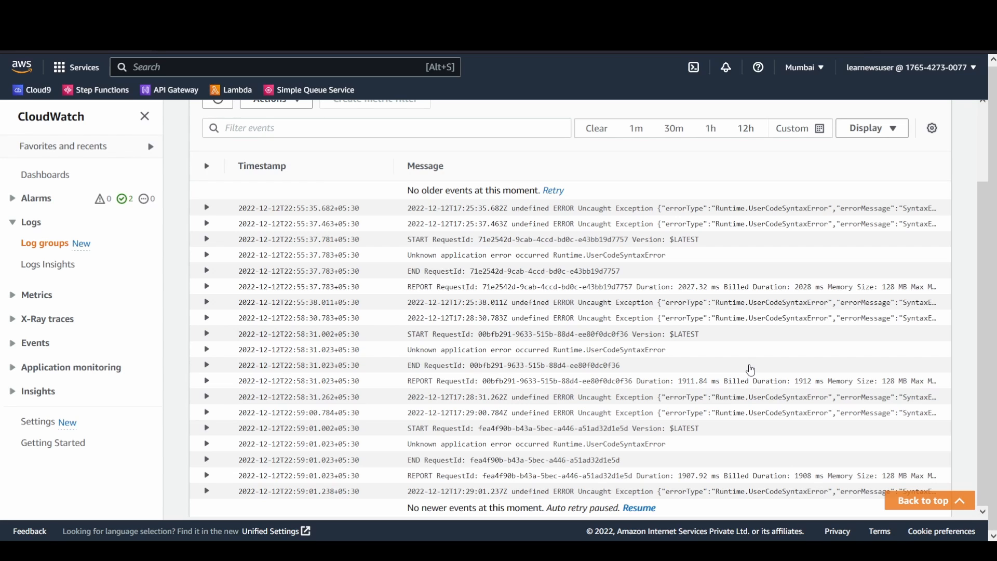
{"action": "mouse_move", "coordinate": [407, 398]}
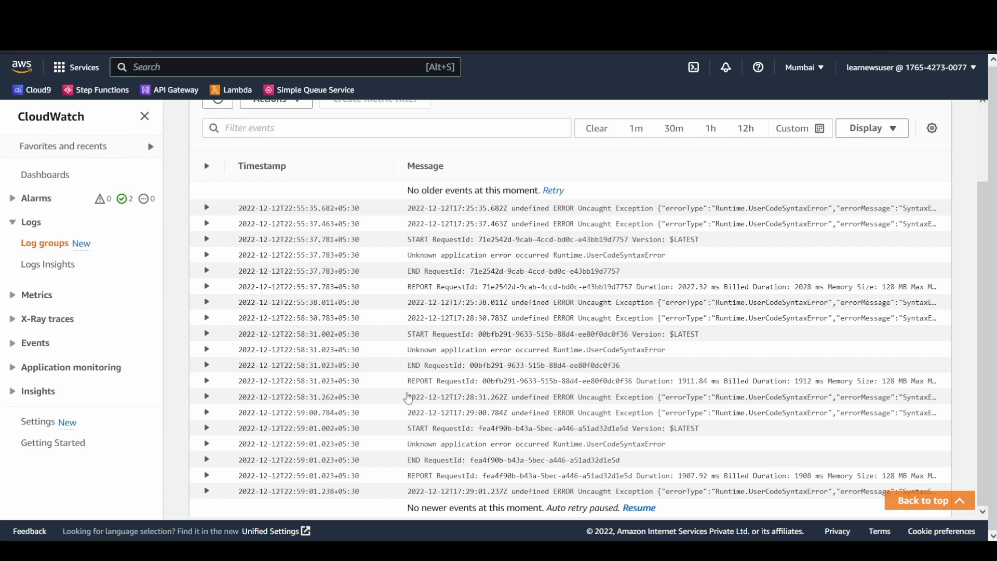
{"action": "mouse_move", "coordinate": [408, 337]}
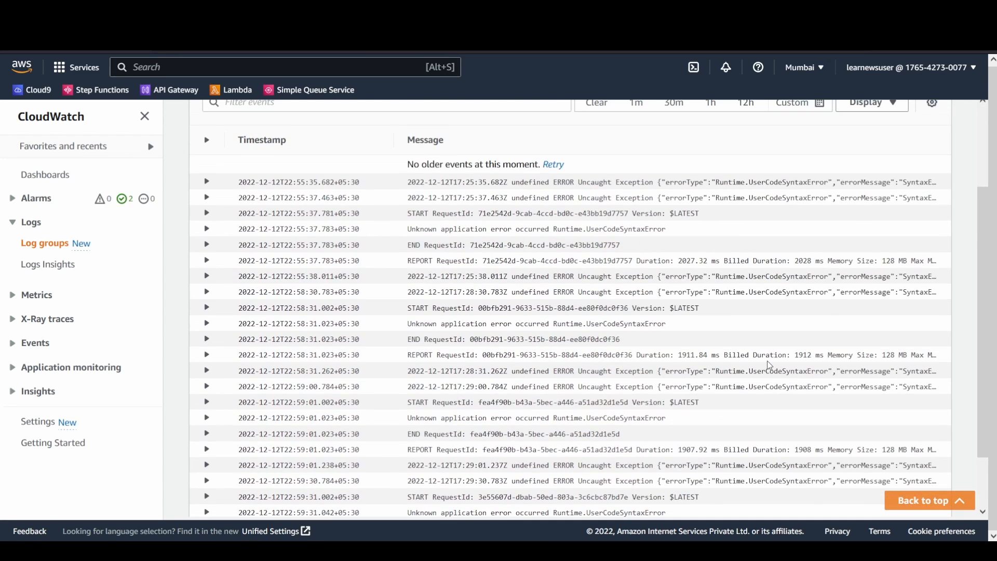
{"action": "scroll", "scroll_direction": "down", "scroll_amount": 3}
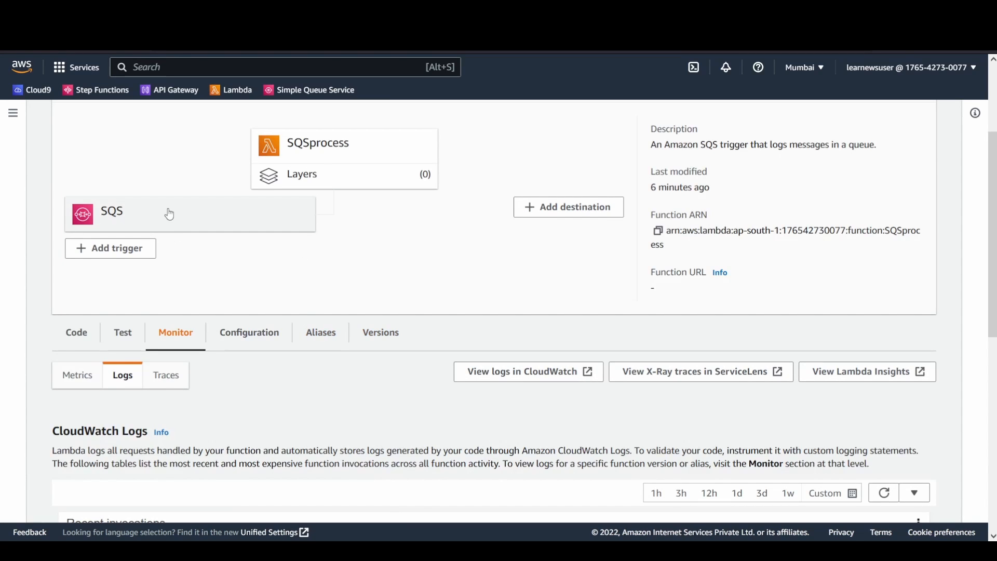
Step: Open the SQSprocess function's q1 SQS trigger for editing and expand its additional settings
{"action": "left_click", "coordinate": [248, 333]}
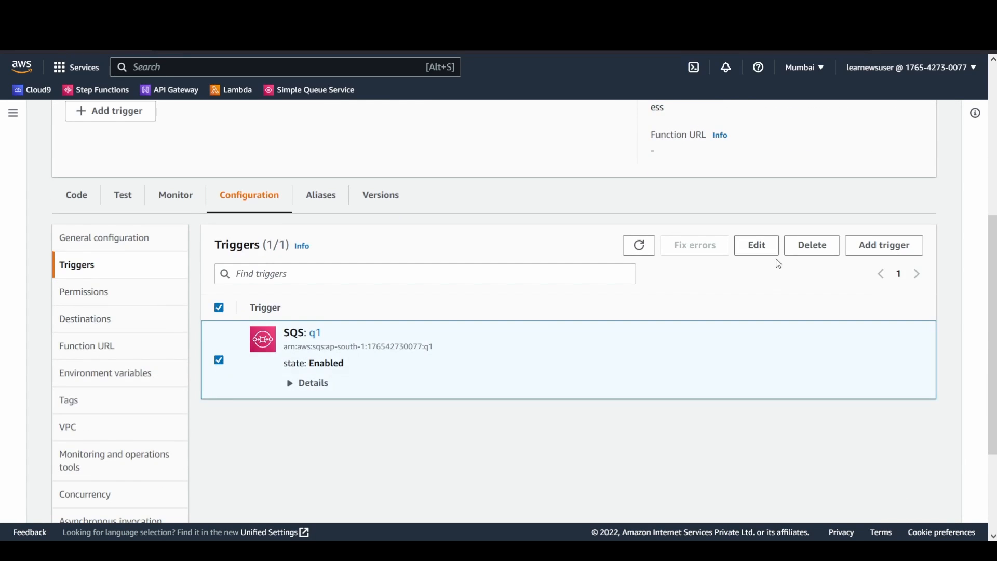
{"action": "left_click", "coordinate": [755, 245]}
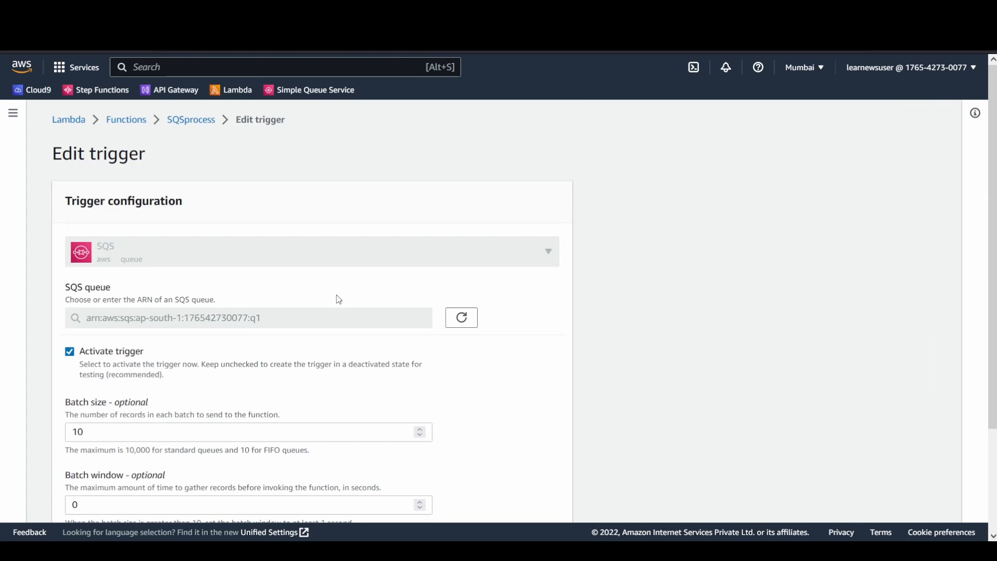
{"action": "scroll", "scroll_direction": "down", "scroll_amount": 3}
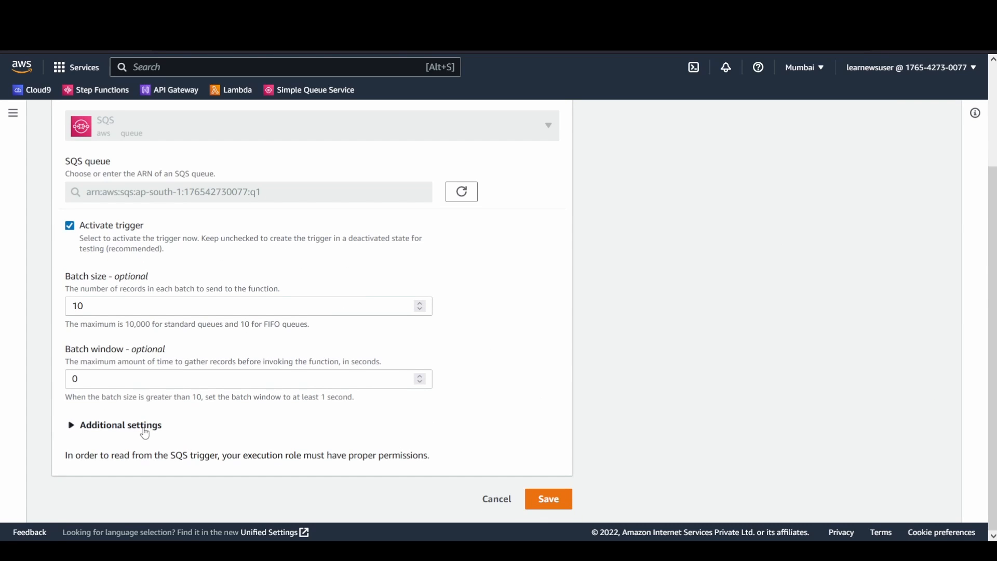
{"action": "left_click", "coordinate": [121, 425]}
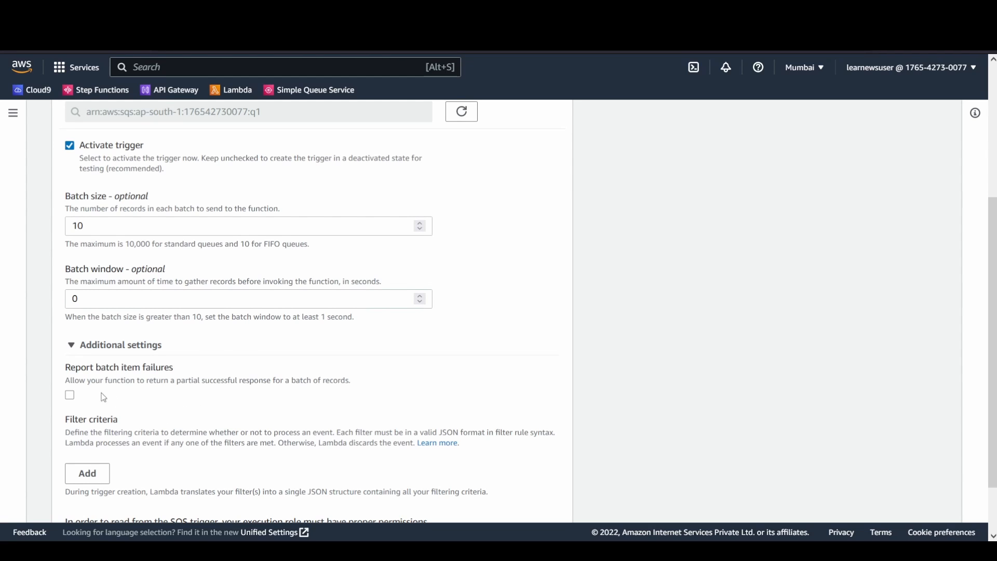
{"action": "mouse_move", "coordinate": [204, 368]}
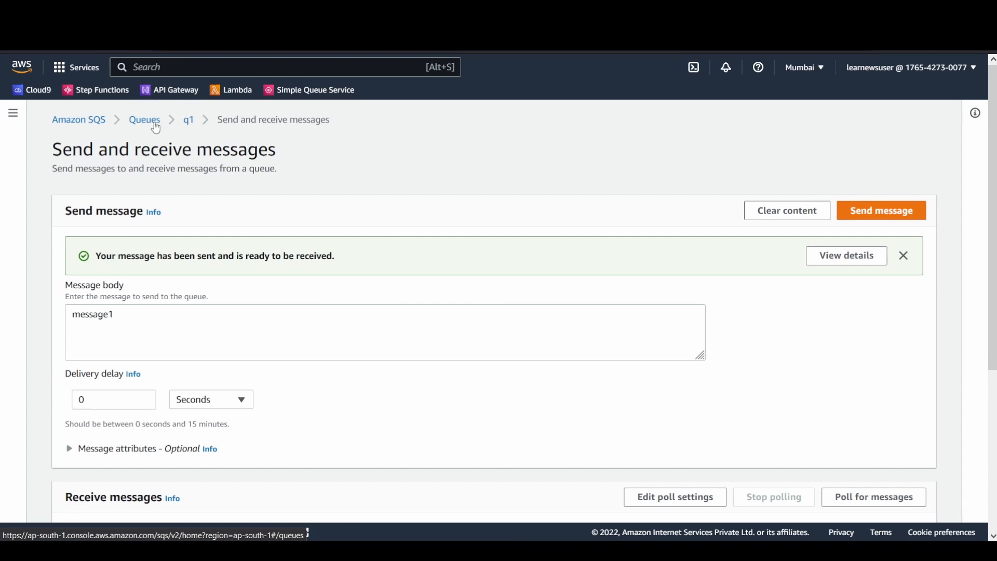
Step: From the Queues list, open q1 and view its Dead-letter queue tab showing none configured
{"action": "left_click", "coordinate": [144, 119]}
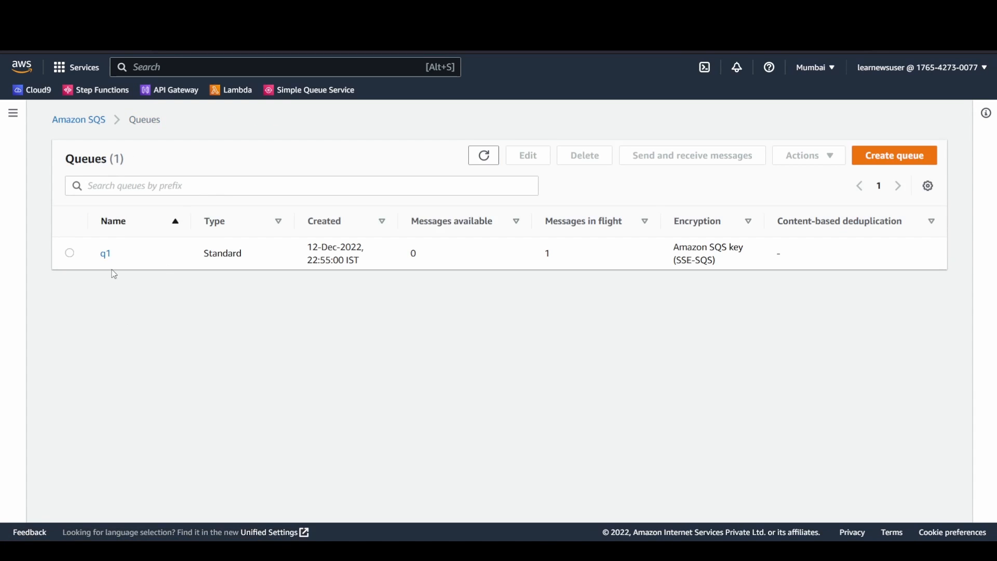
{"action": "left_click", "coordinate": [106, 254]}
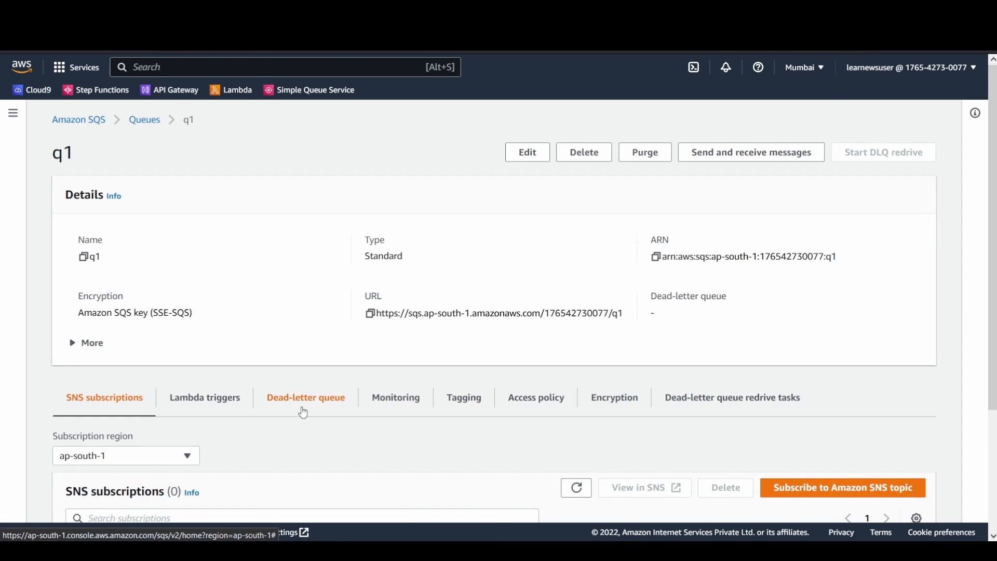
{"action": "left_click", "coordinate": [306, 397]}
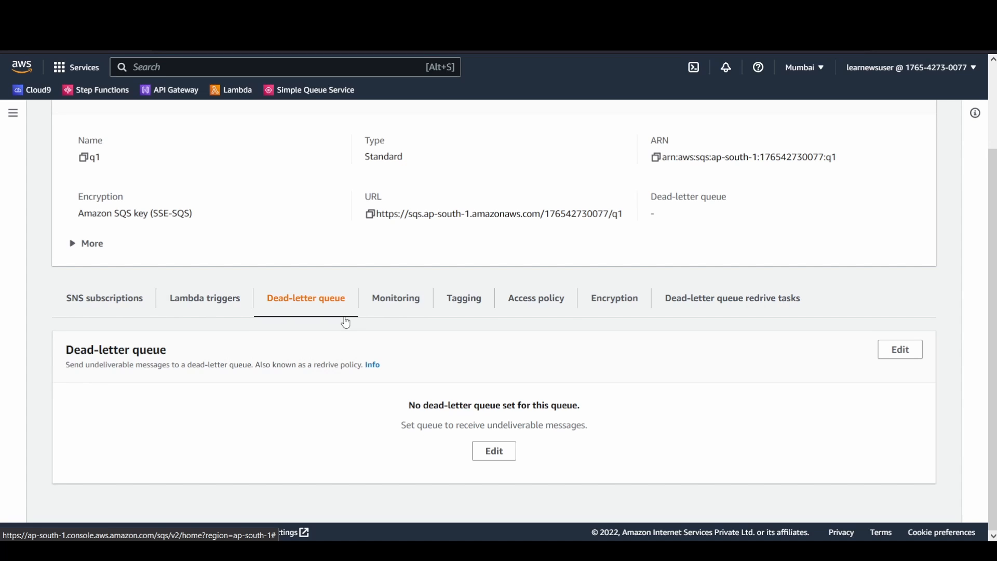
{"action": "mouse_move", "coordinate": [586, 406]}
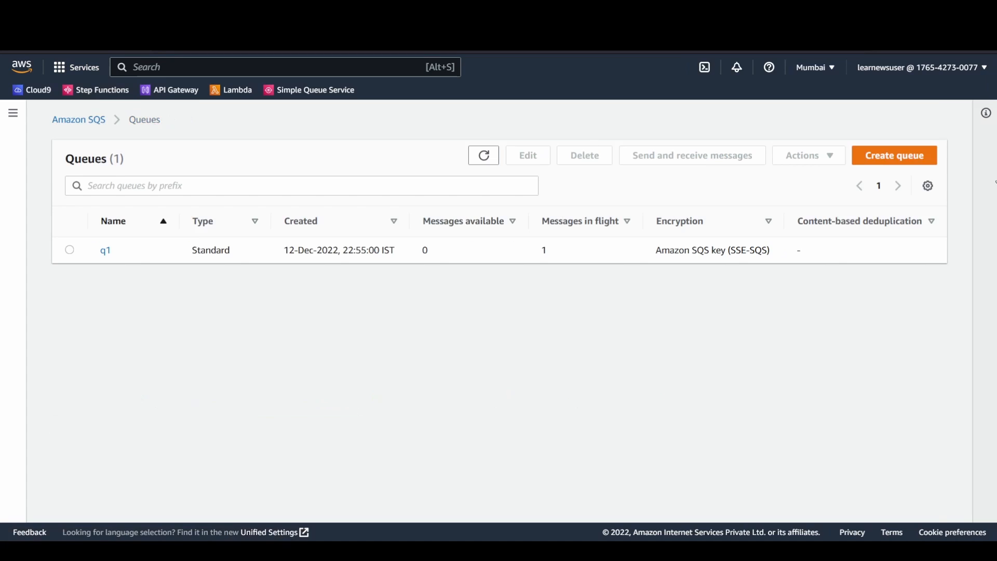
Step: Create a new standard queue named dlq and dismiss the success banner
{"action": "left_click", "coordinate": [893, 154]}
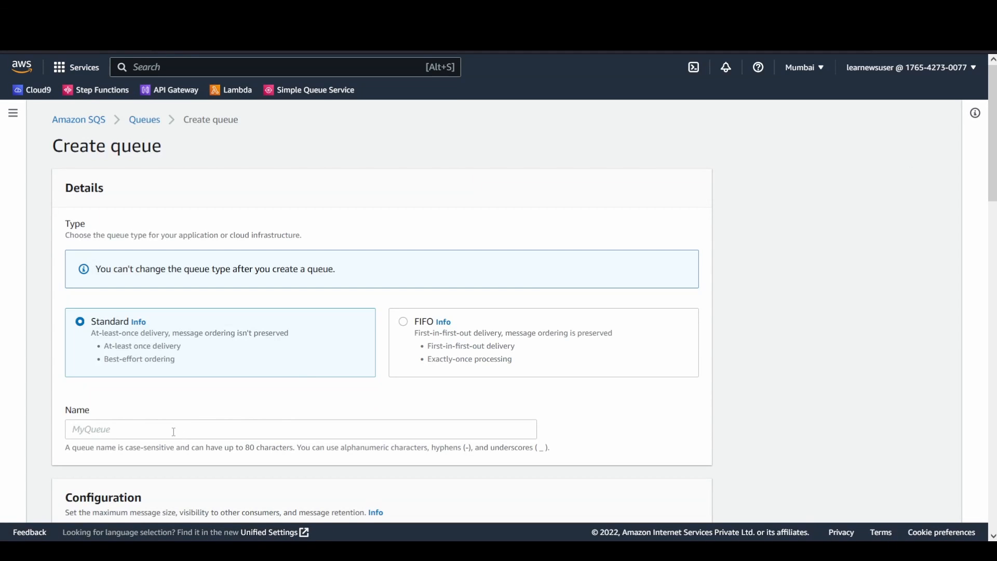
{"action": "type", "text": "dlq"}
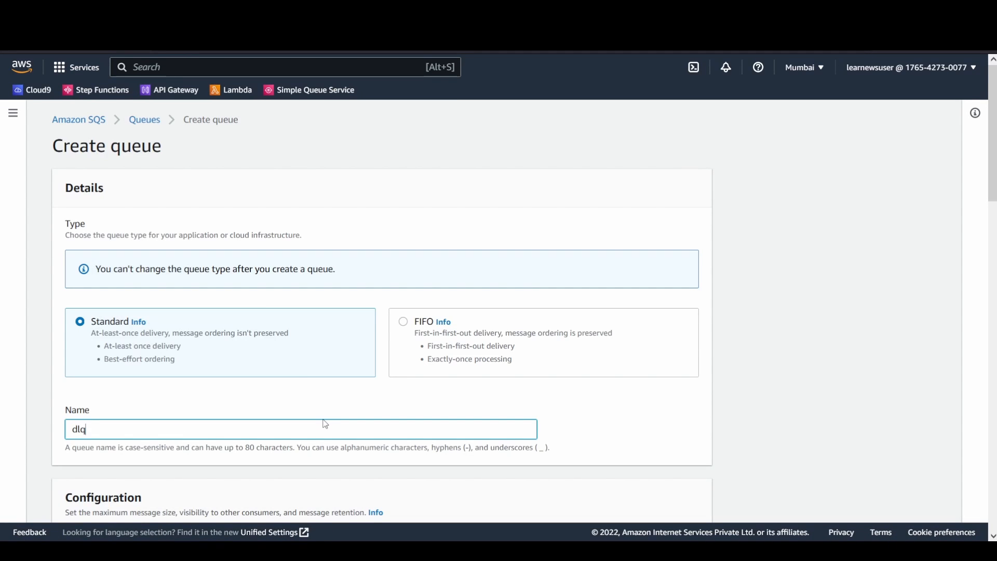
{"action": "scroll", "scroll_direction": "down", "scroll_amount": 3}
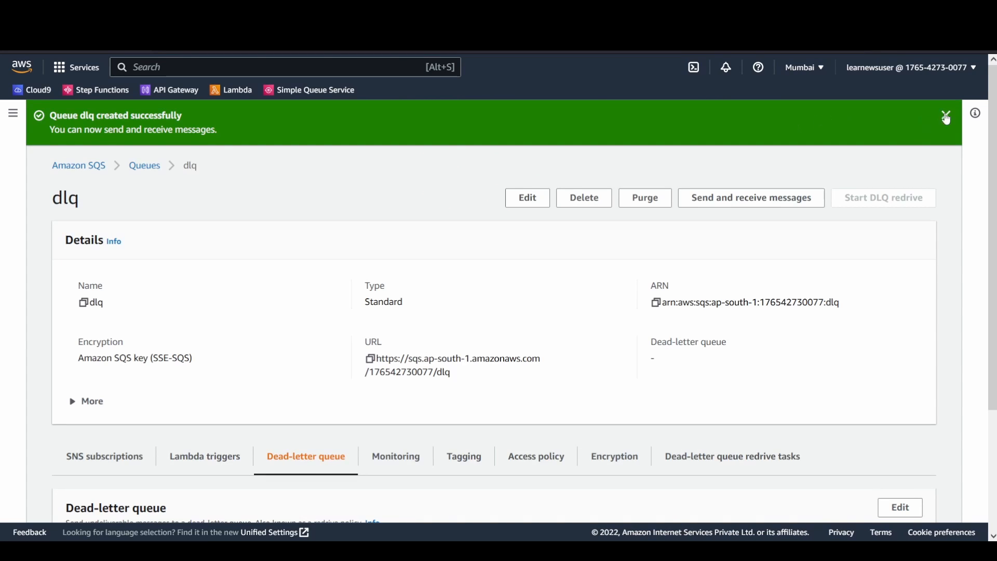
{"action": "left_click", "coordinate": [945, 117]}
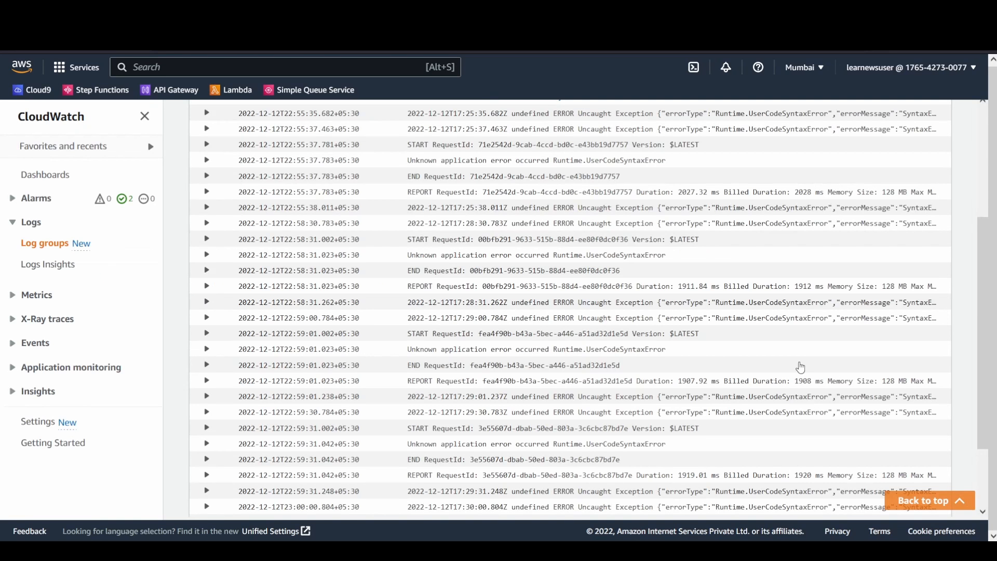
Step: Review the CloudWatch logs, then refresh the Queues list showing dlq and q1 with one message in flight
{"action": "scroll", "scroll_direction": "down", "scroll_amount": 3}
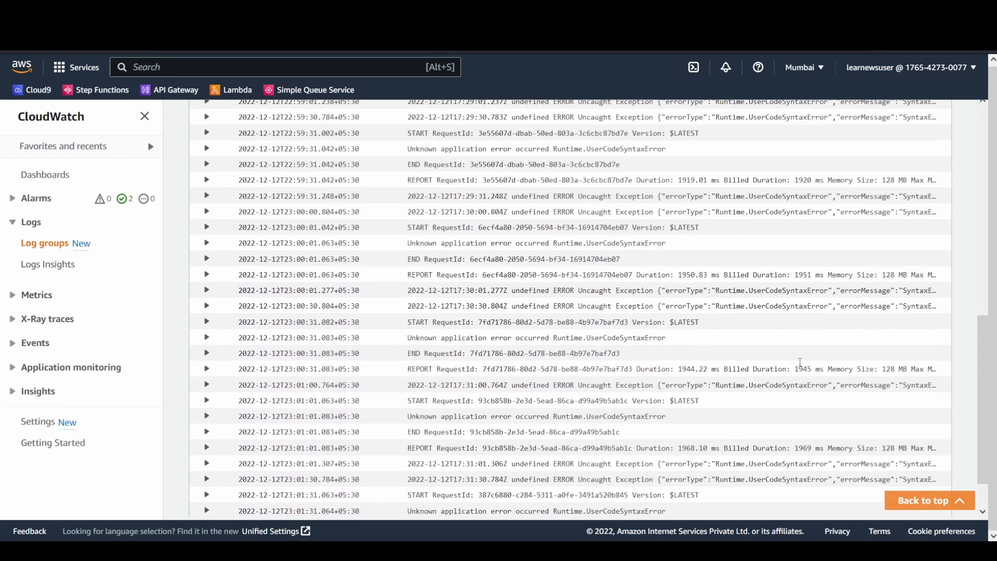
{"action": "scroll", "scroll_direction": "down", "scroll_amount": 3}
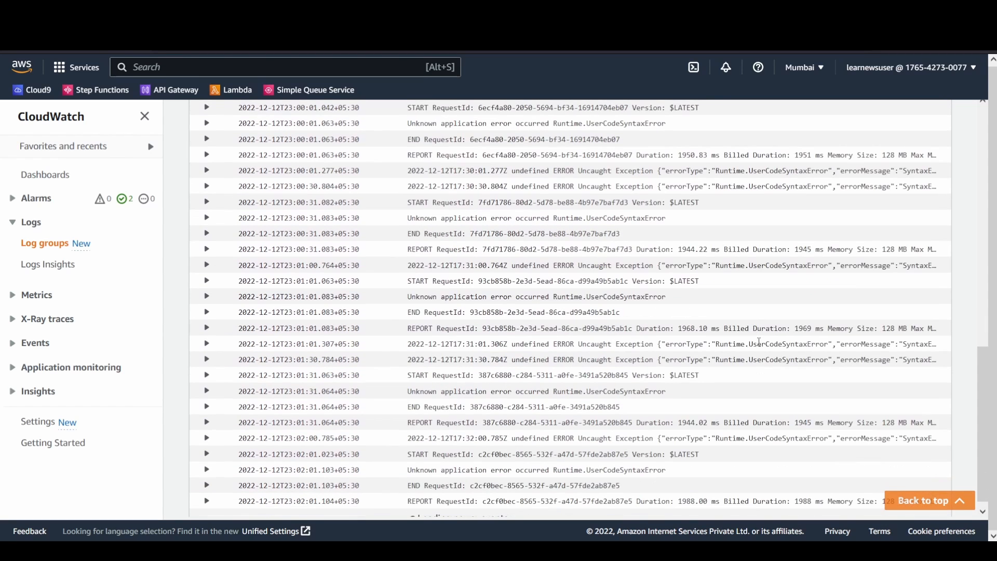
{"action": "scroll", "scroll_direction": "down", "scroll_amount": 3}
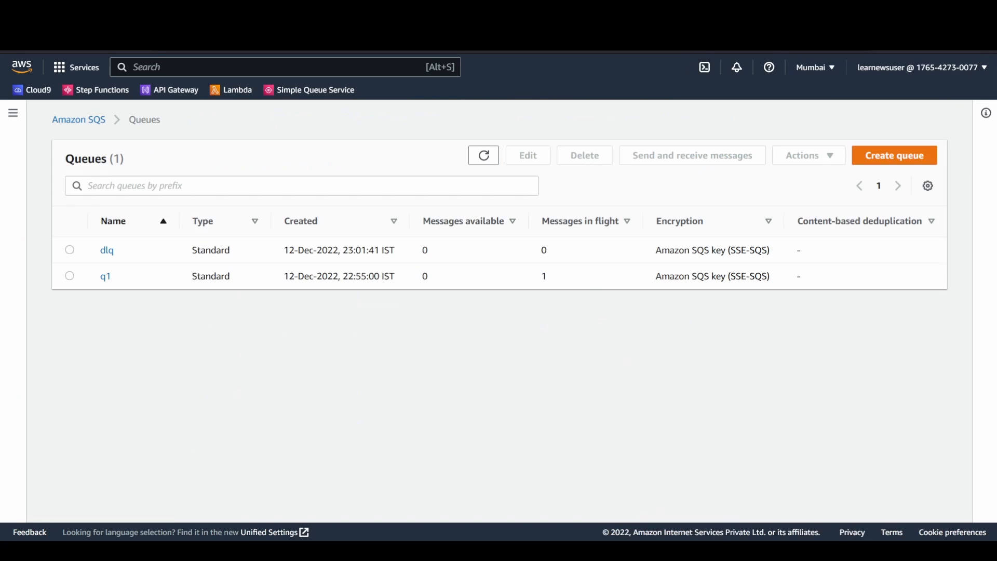
{"action": "mouse_move", "coordinate": [551, 316]}
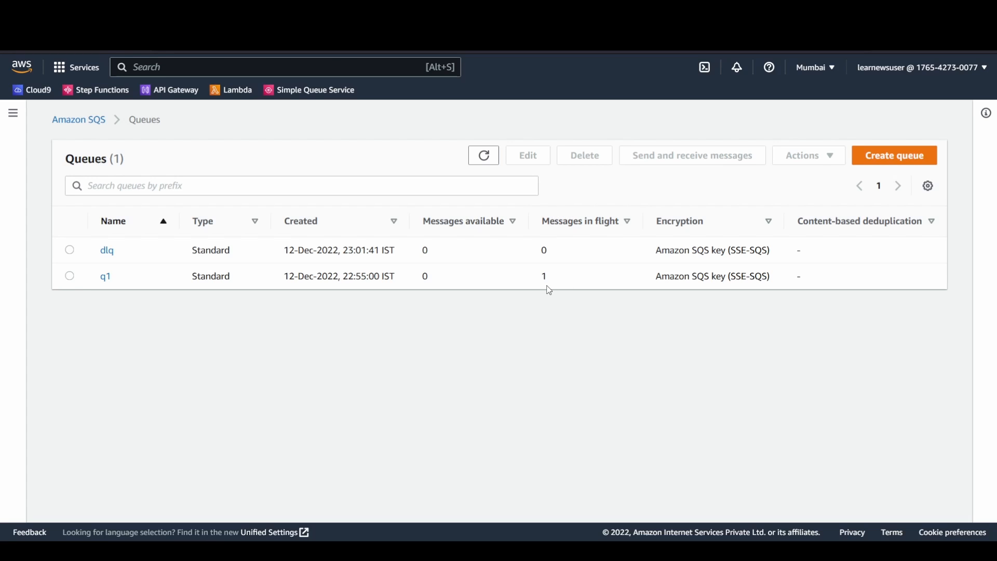
{"action": "double_click", "coordinate": [543, 276]}
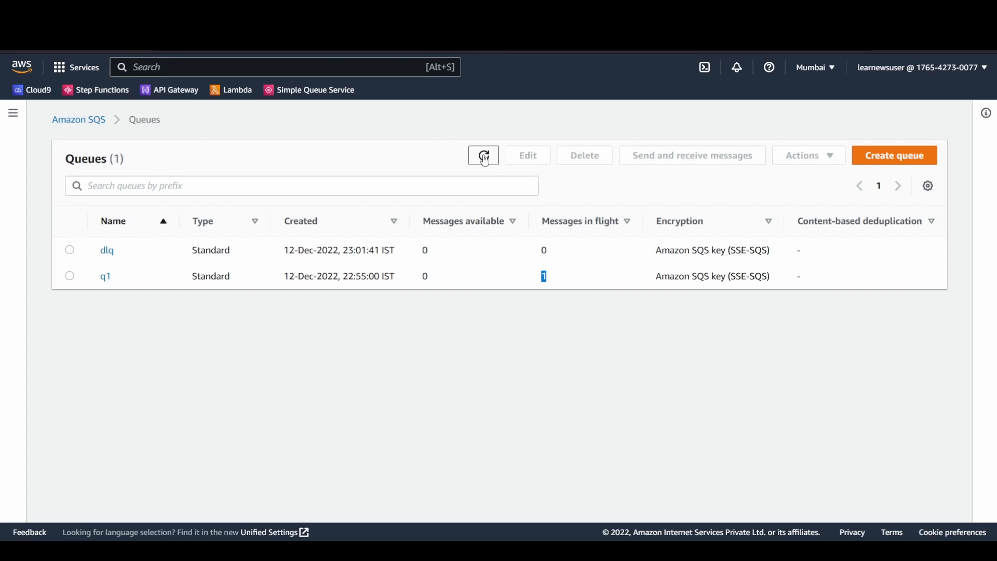
{"action": "left_click", "coordinate": [483, 154]}
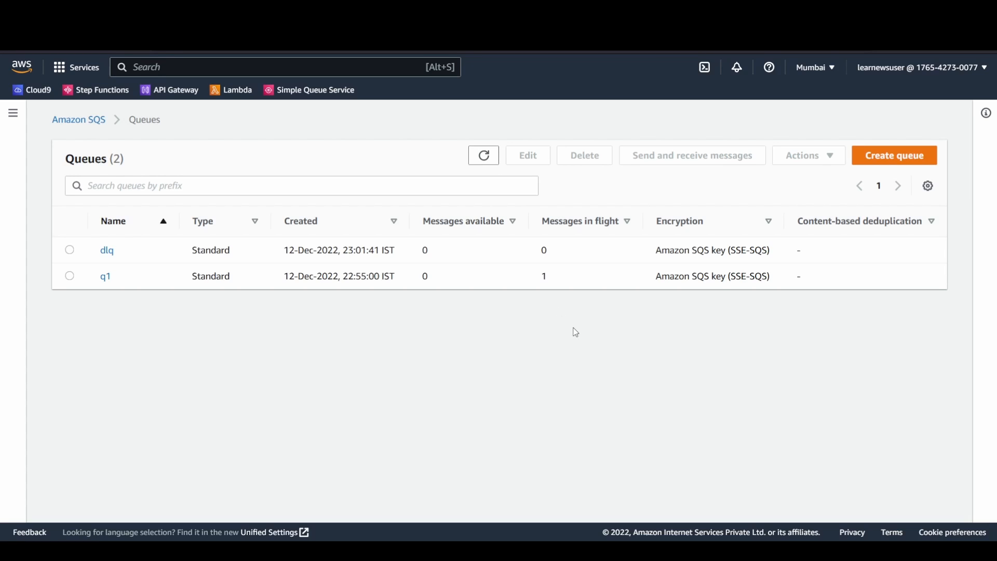
{"action": "mouse_move", "coordinate": [593, 287]}
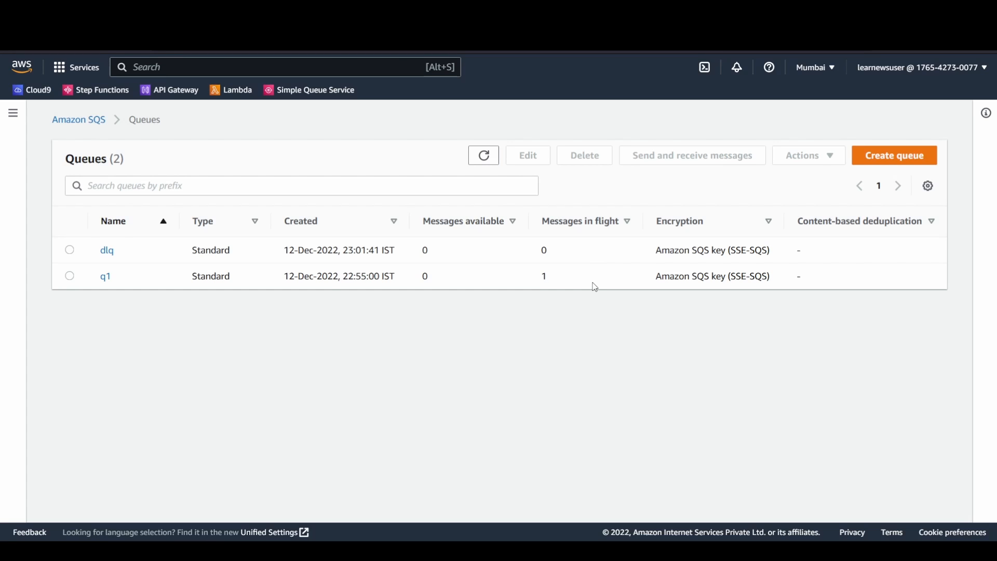
{"action": "mouse_move", "coordinate": [598, 288]}
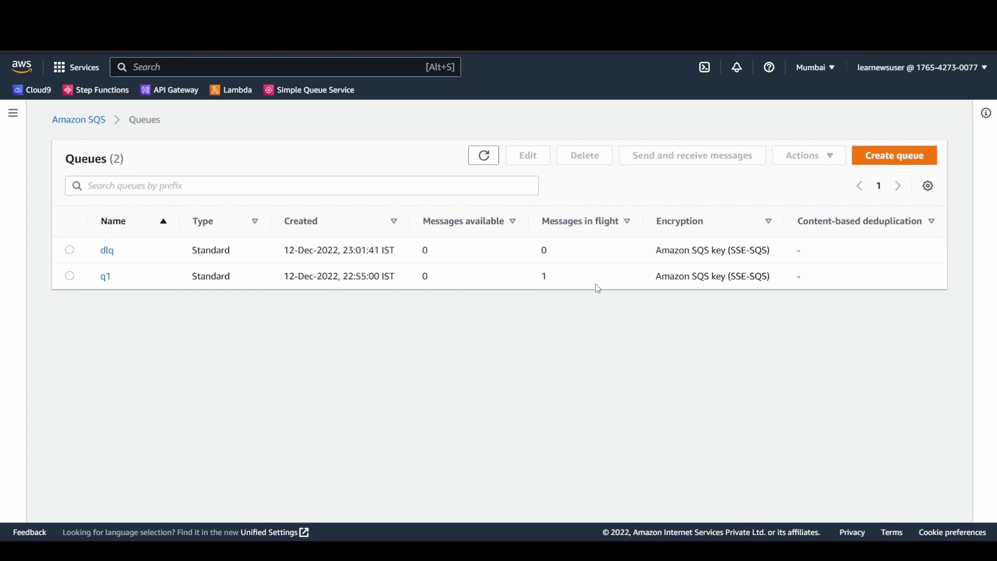
{"action": "mouse_move", "coordinate": [419, 296]}
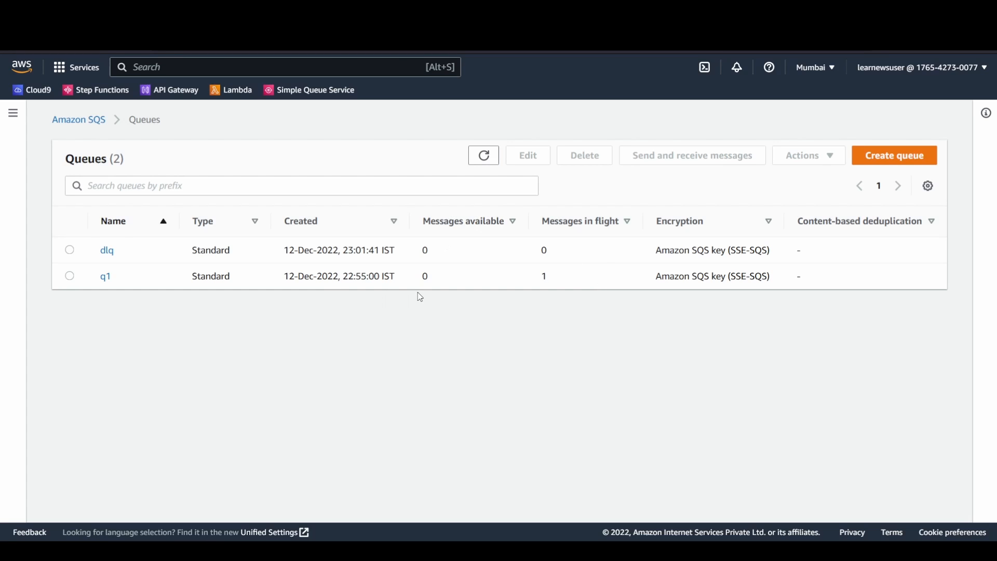
Step: Open queue q1 and cancel the purge confirmation without purging
{"action": "left_click", "coordinate": [105, 276]}
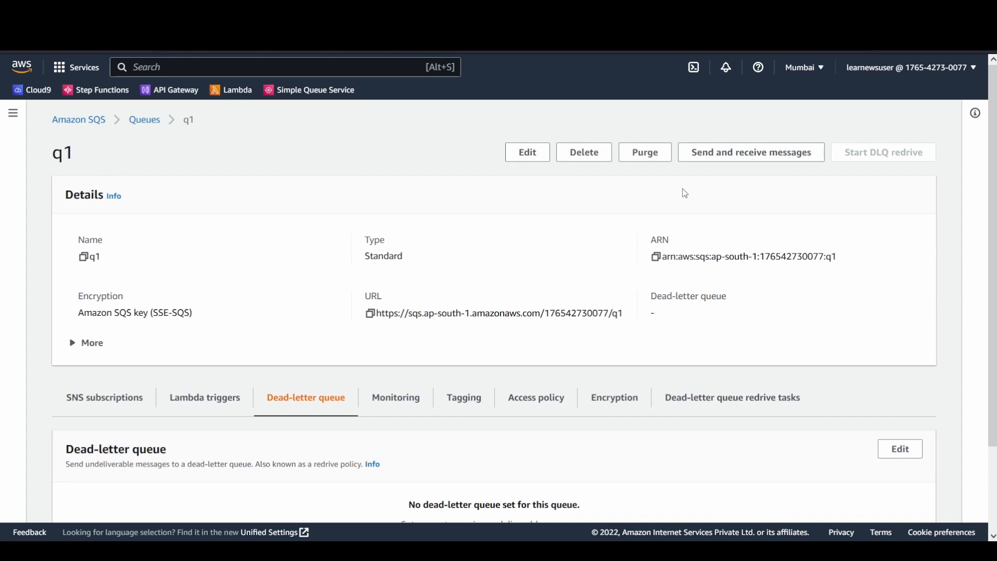
{"action": "left_click", "coordinate": [644, 151]}
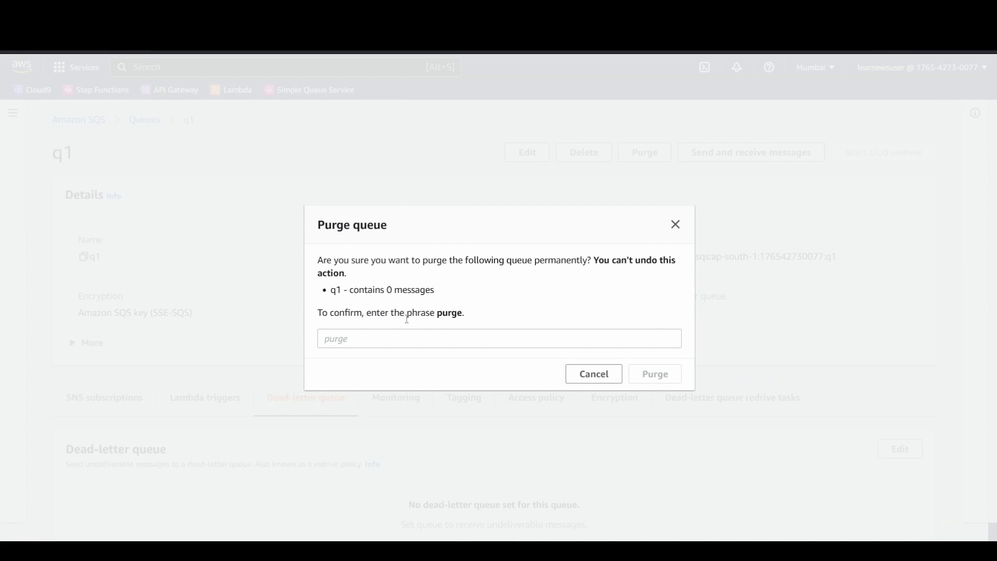
{"action": "left_click", "coordinate": [593, 373]}
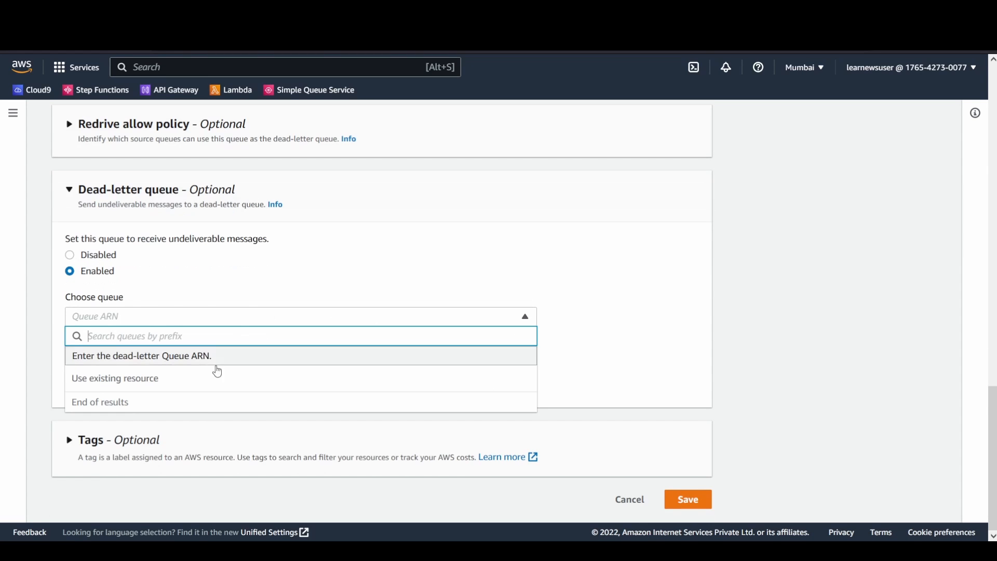
Step: Save q1 with dlq as its dead-letter queue and maximum receives set to 2
{"action": "left_click", "coordinate": [115, 378]}
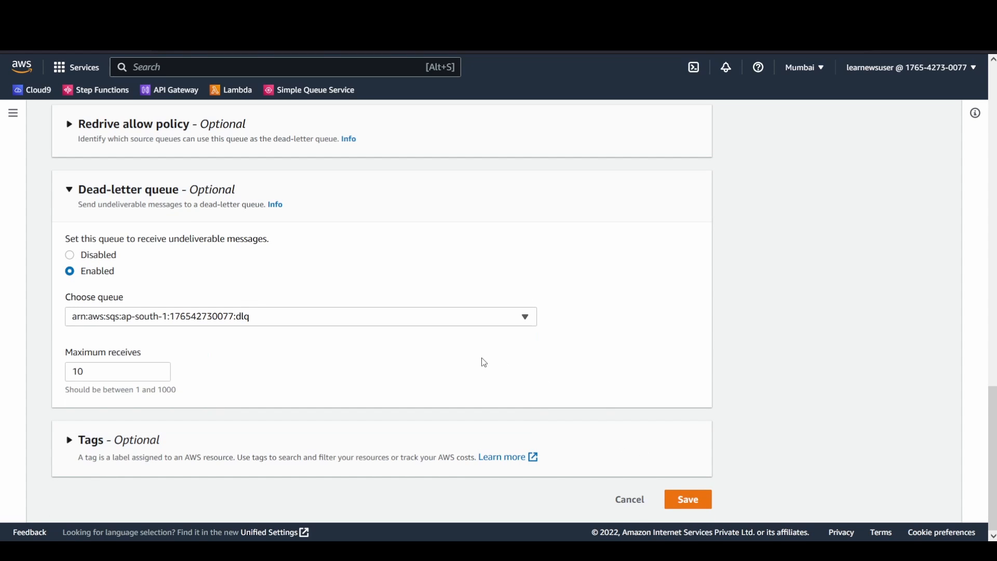
{"action": "left_click", "coordinate": [118, 372]}
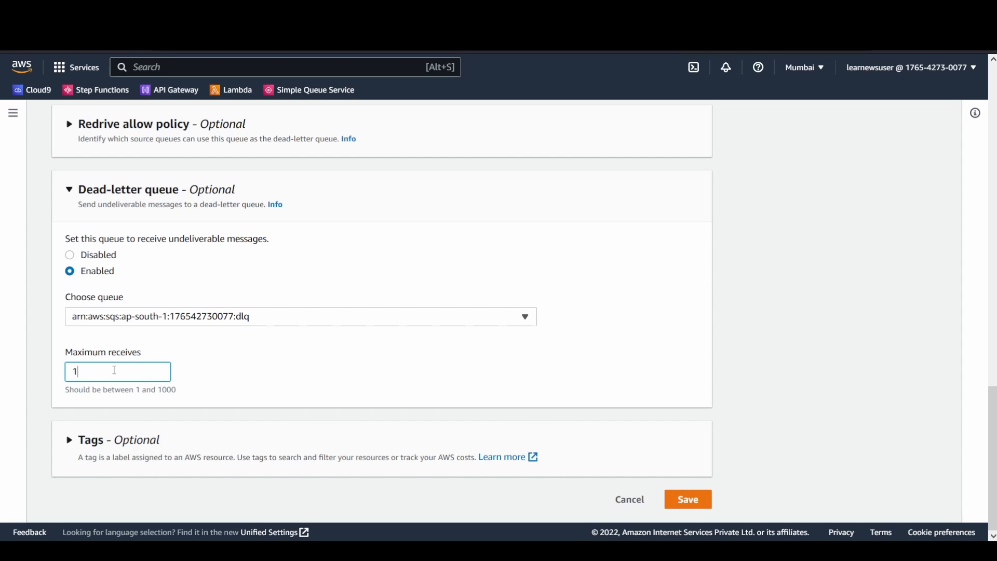
{"action": "type", "text": "2"}
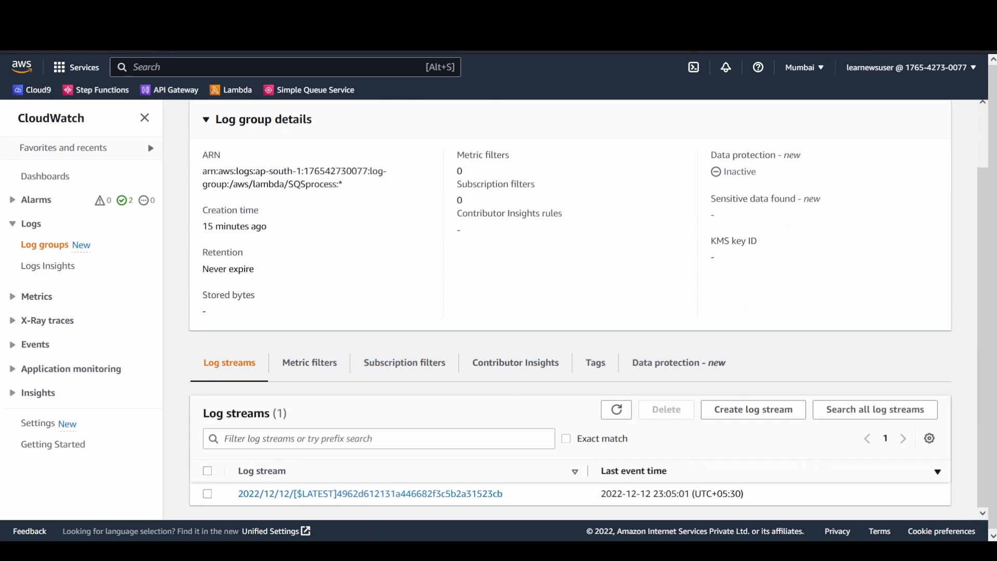
{"action": "left_click", "coordinate": [208, 493]}
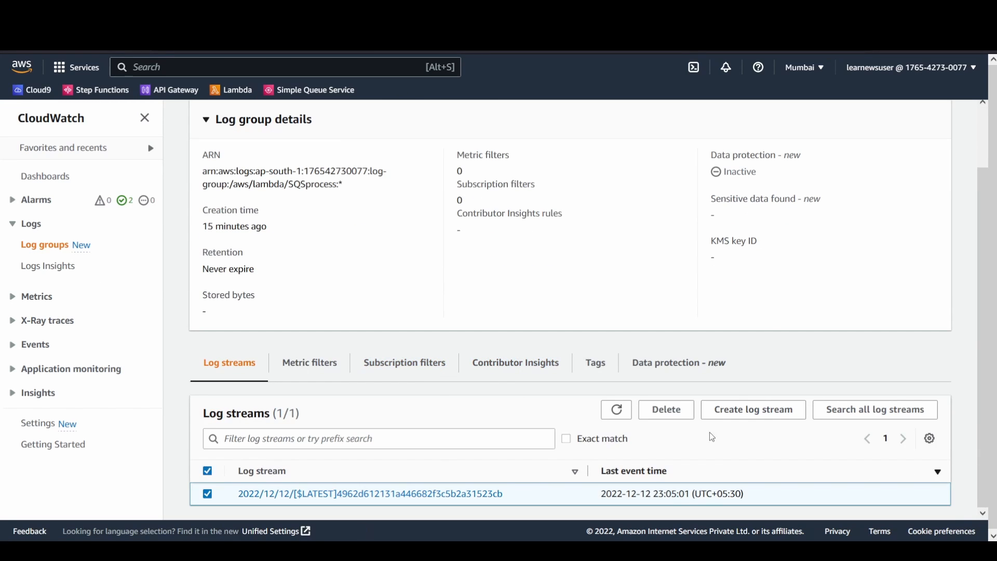
{"action": "left_click", "coordinate": [665, 409]}
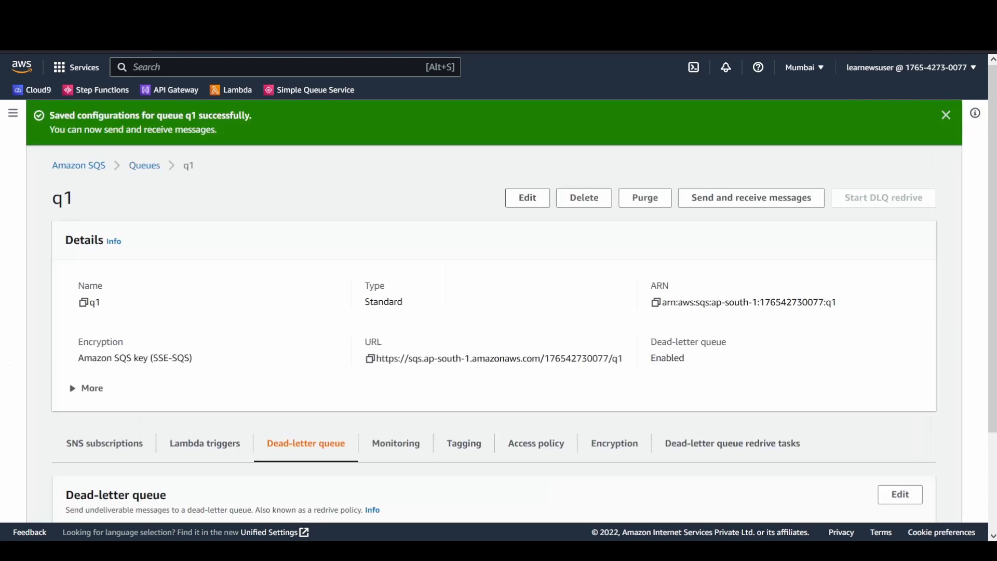
Step: Open Send and receive messages for q1, then the latest SQSprocess CloudWatch log stream
{"action": "left_click", "coordinate": [750, 197]}
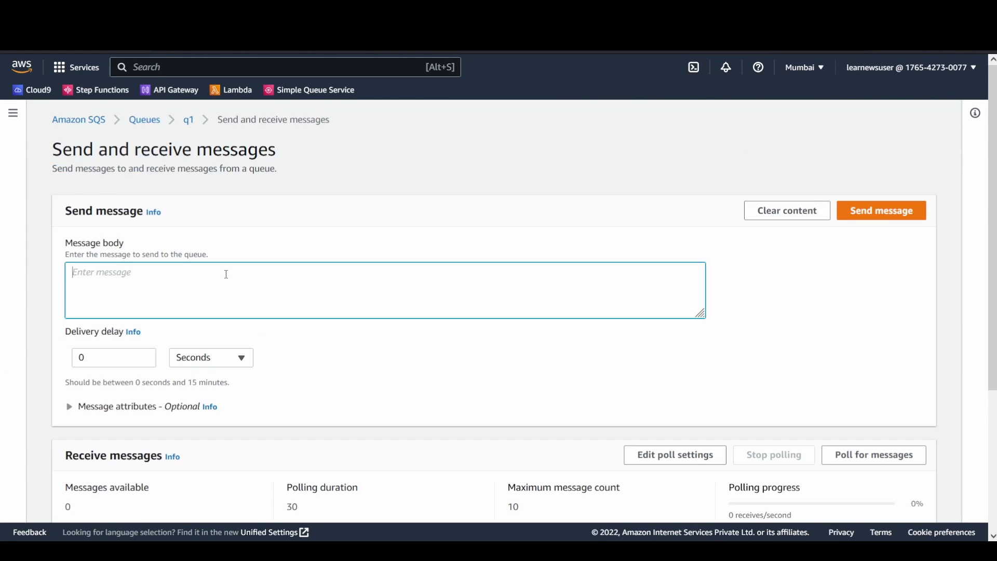
{"action": "left_click", "coordinate": [882, 211]}
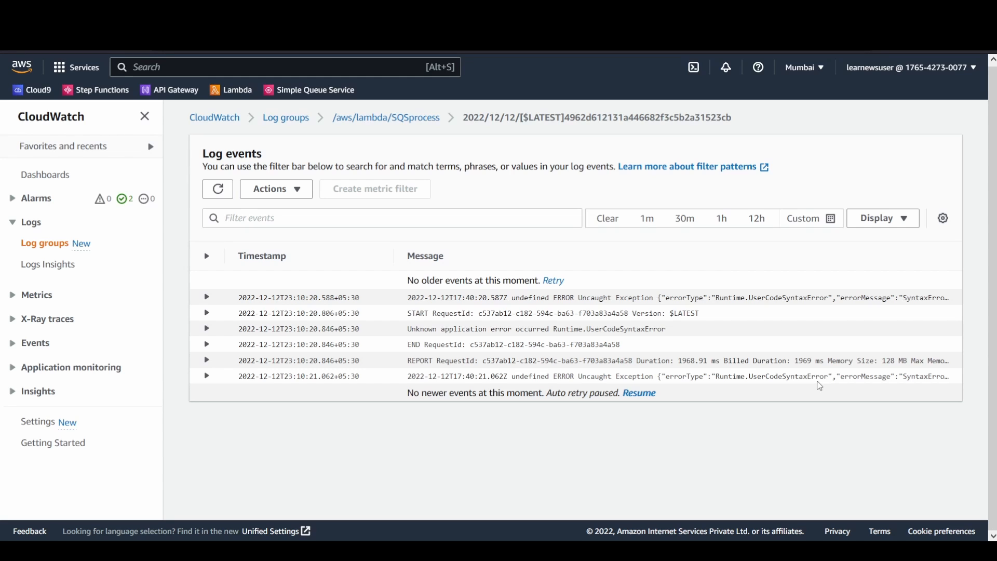
Step: Load newer log events, then refresh the Queues list to see the message moved to dlq
{"action": "left_click", "coordinate": [638, 392]}
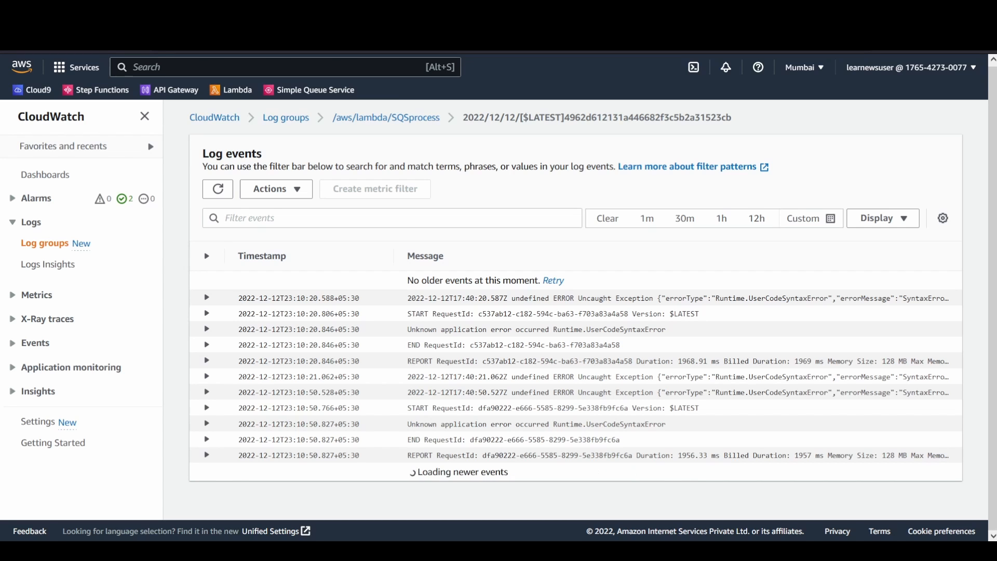
{"action": "left_click", "coordinate": [313, 89]}
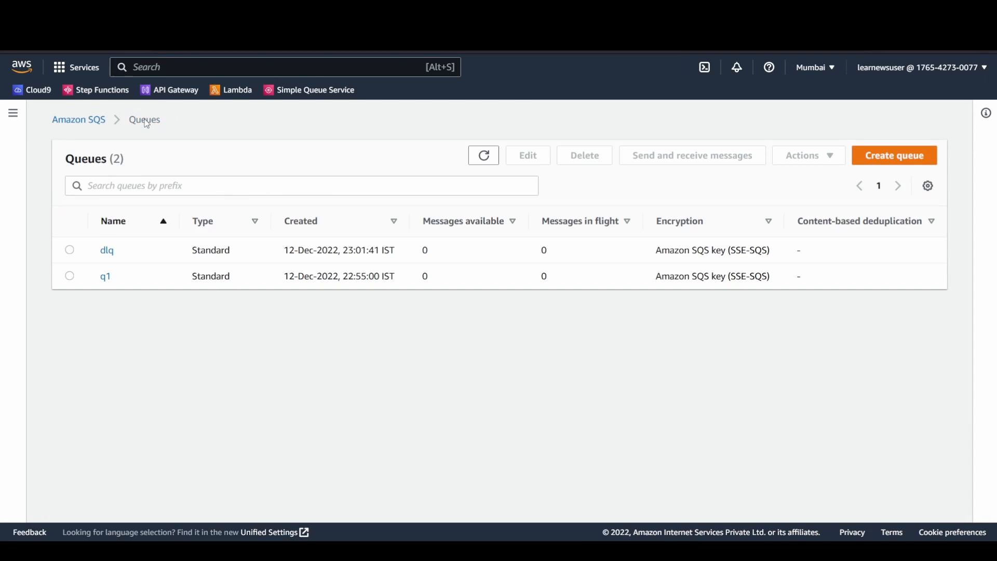
{"action": "left_click", "coordinate": [482, 155]}
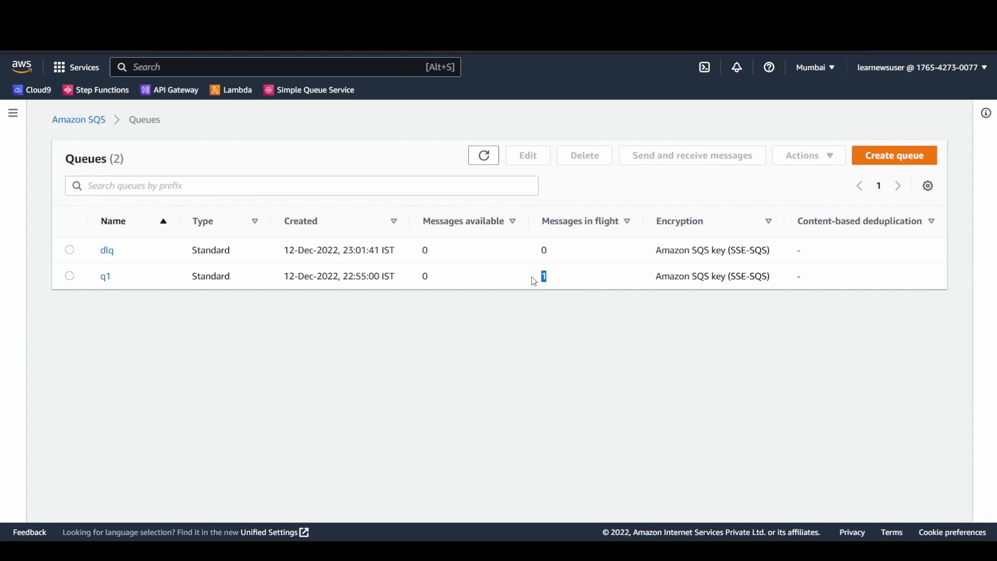
{"action": "mouse_move", "coordinate": [602, 293]}
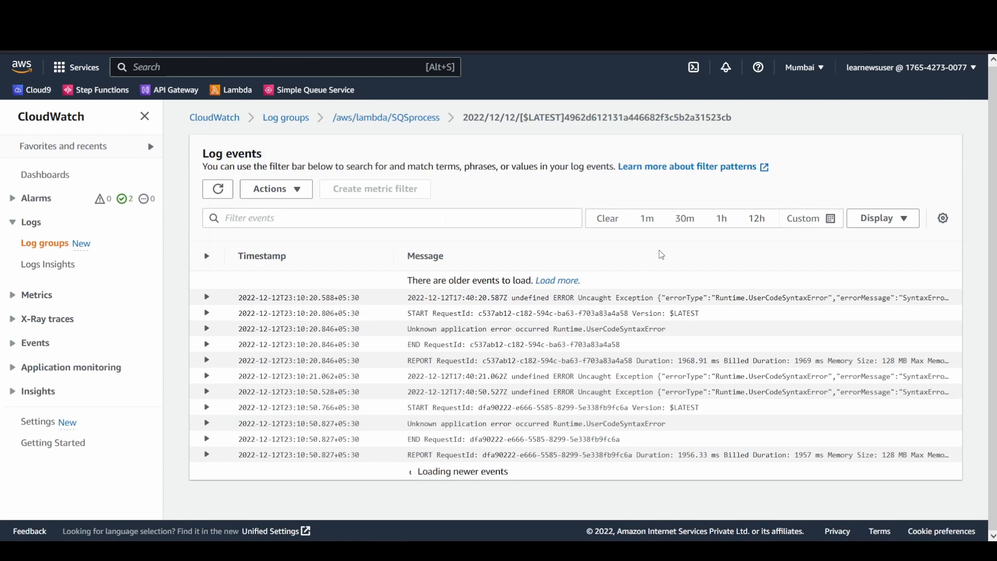
Step: Inspect the Runtime.UserCodeSyntaxError log entries and return to the Queues list
{"action": "left_click", "coordinate": [557, 280]}
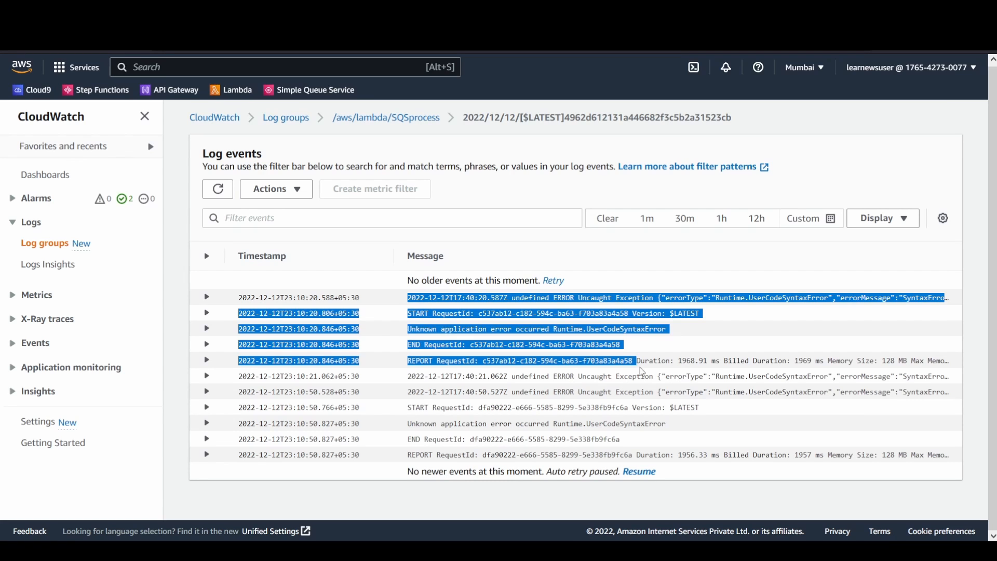
{"action": "mouse_move", "coordinate": [666, 368]}
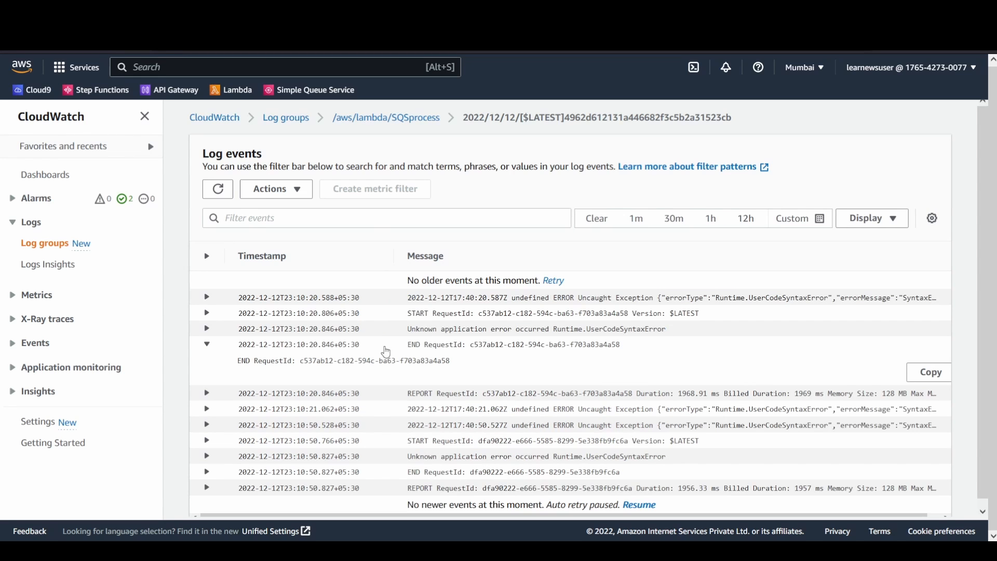
{"action": "left_click", "coordinate": [206, 344]}
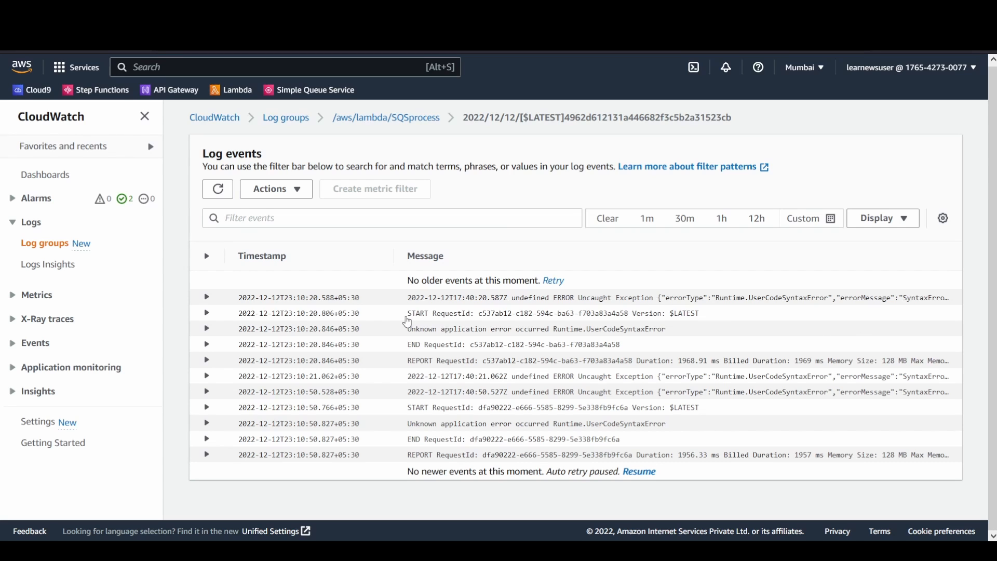
{"action": "double_click", "coordinate": [423, 313]}
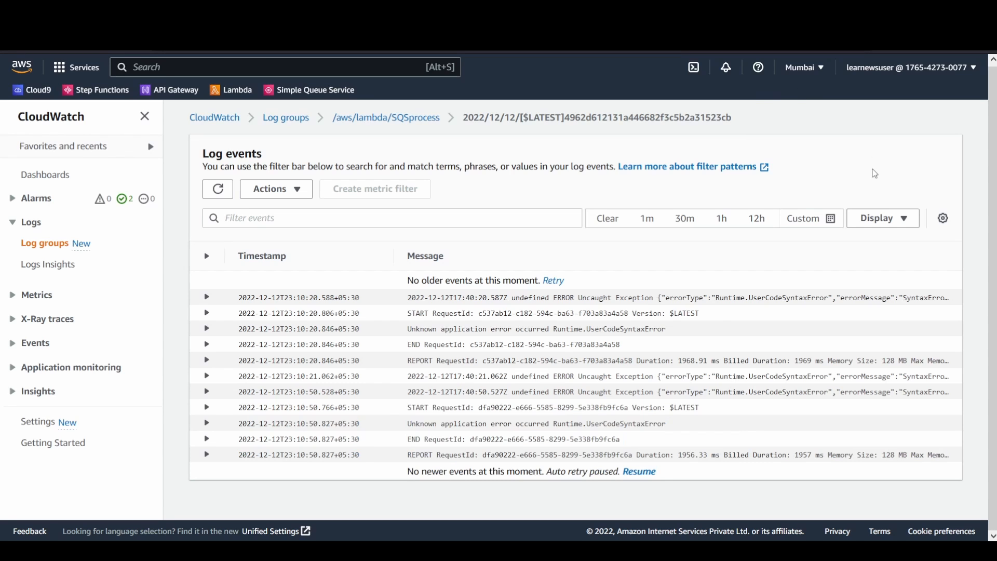
{"action": "left_click", "coordinate": [314, 89]}
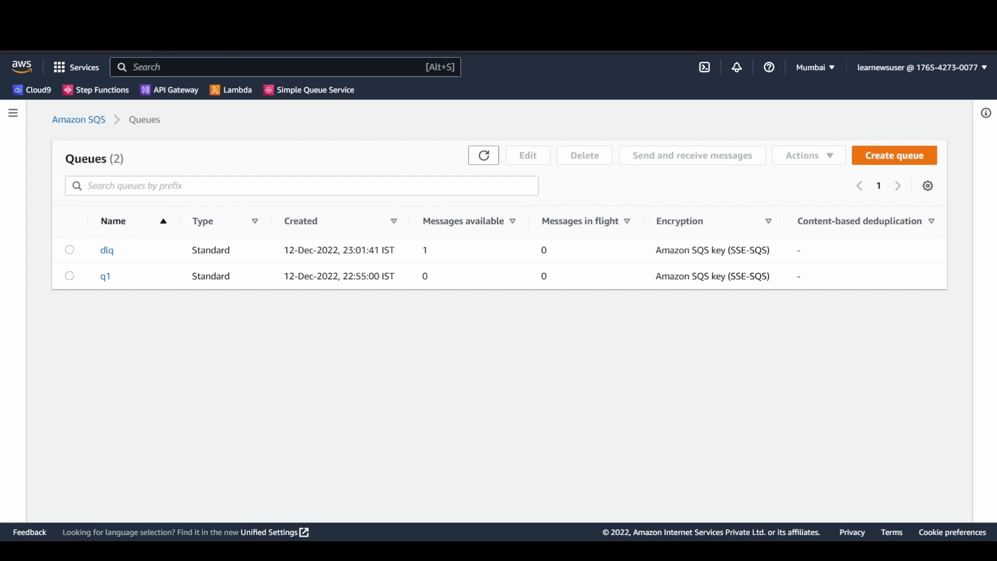
{"action": "mouse_move", "coordinate": [50, 294]}
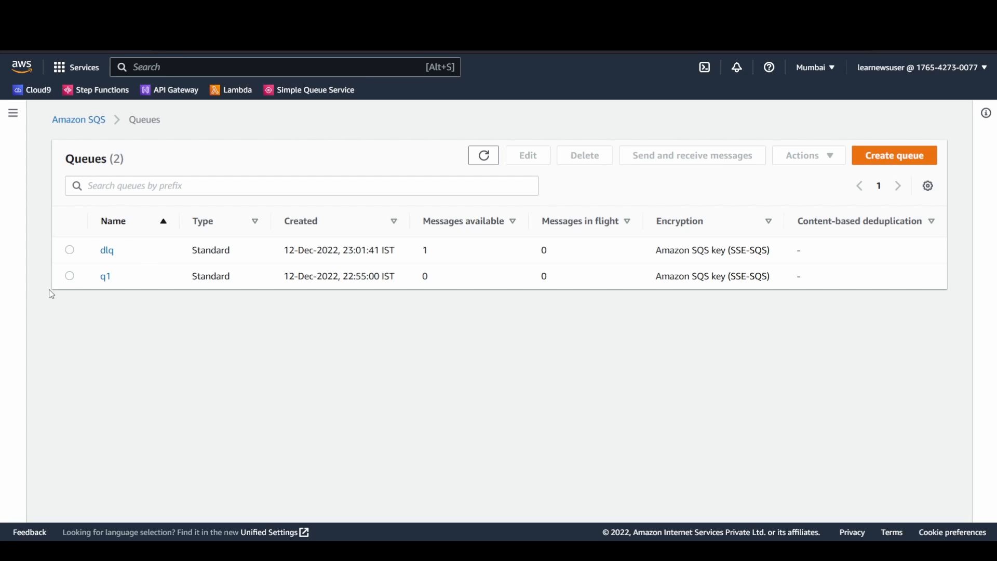
{"action": "mouse_move", "coordinate": [135, 260]}
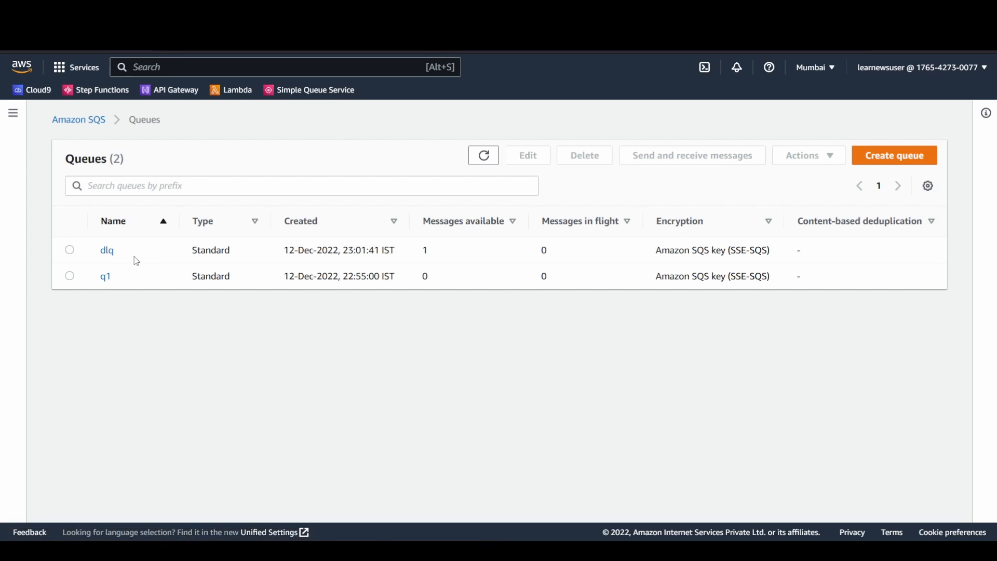
Step: Open the dlq queue's details page
{"action": "left_click", "coordinate": [106, 250]}
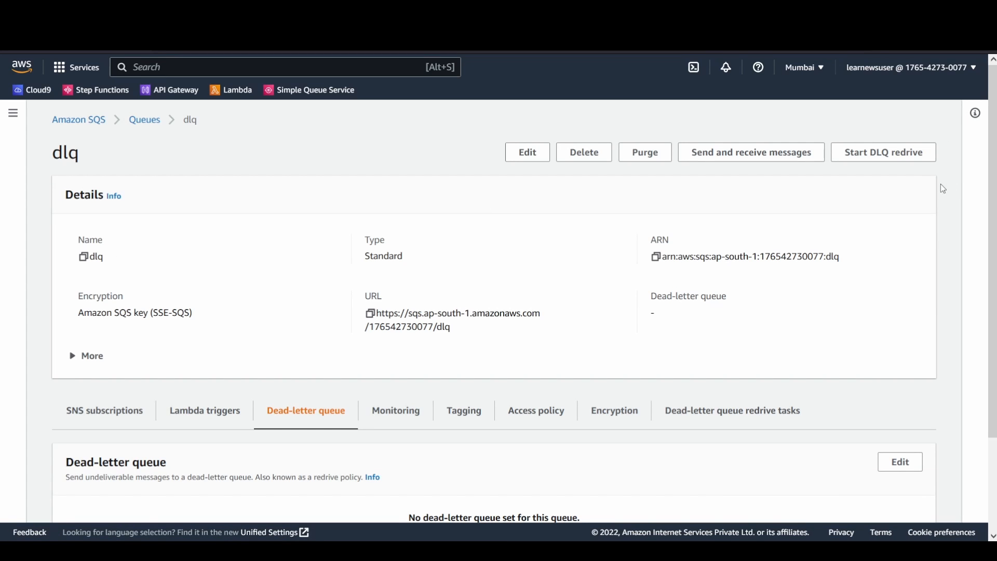
Step: Redrive dlq's messages to the source queue until 100% processed, then return to the Queues list
{"action": "left_click", "coordinate": [883, 152]}
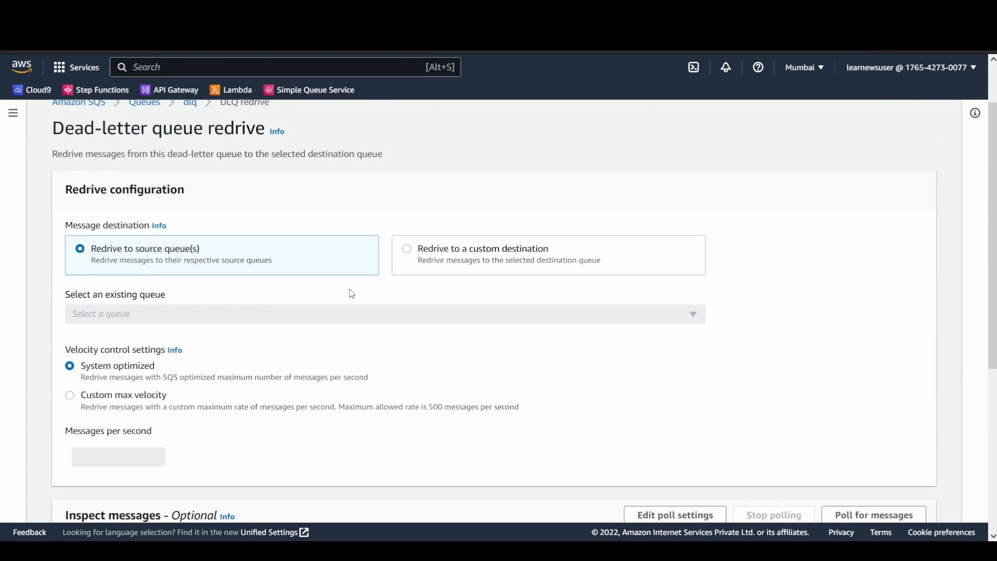
{"action": "mouse_move", "coordinate": [439, 254]}
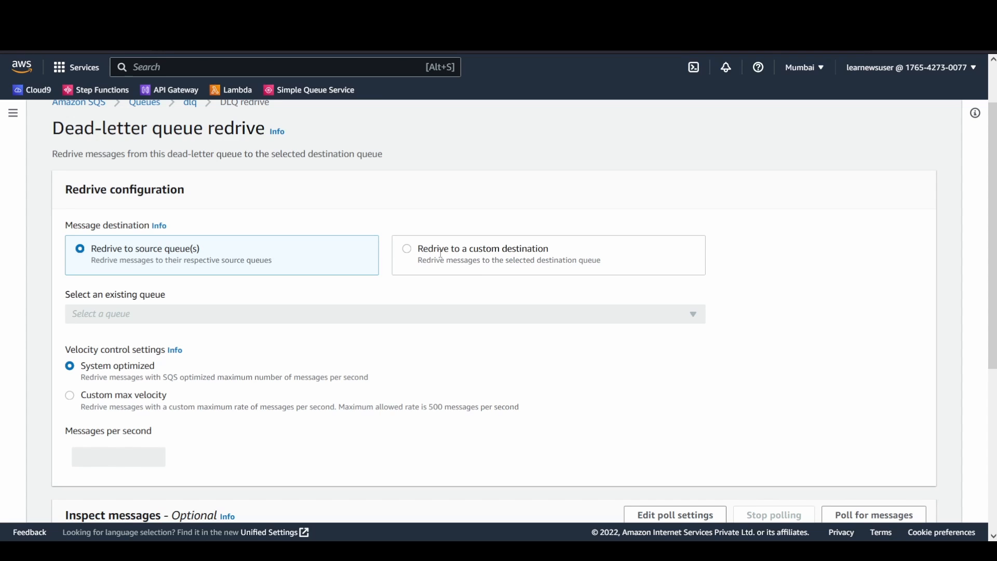
{"action": "mouse_move", "coordinate": [333, 257]}
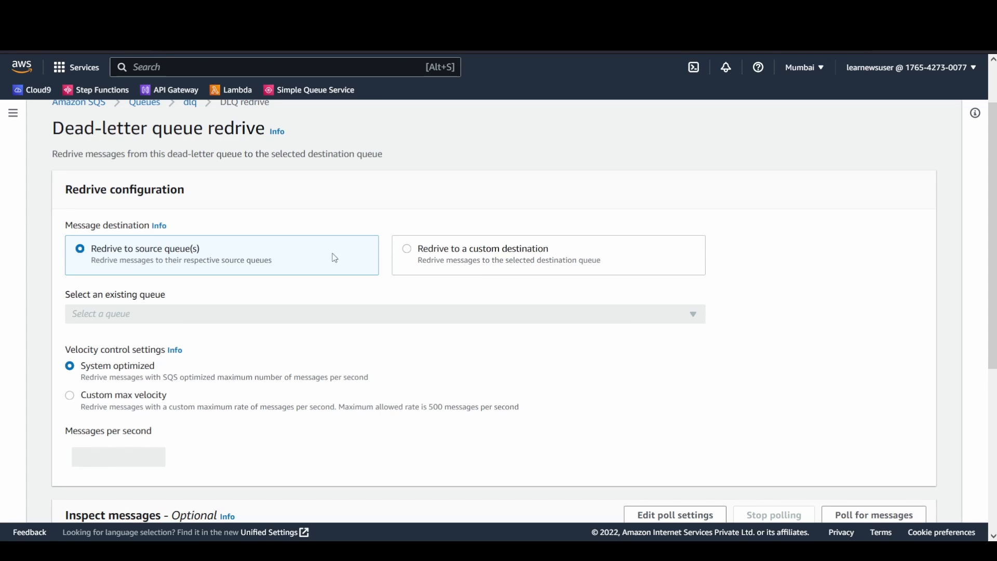
{"action": "mouse_move", "coordinate": [521, 313]}
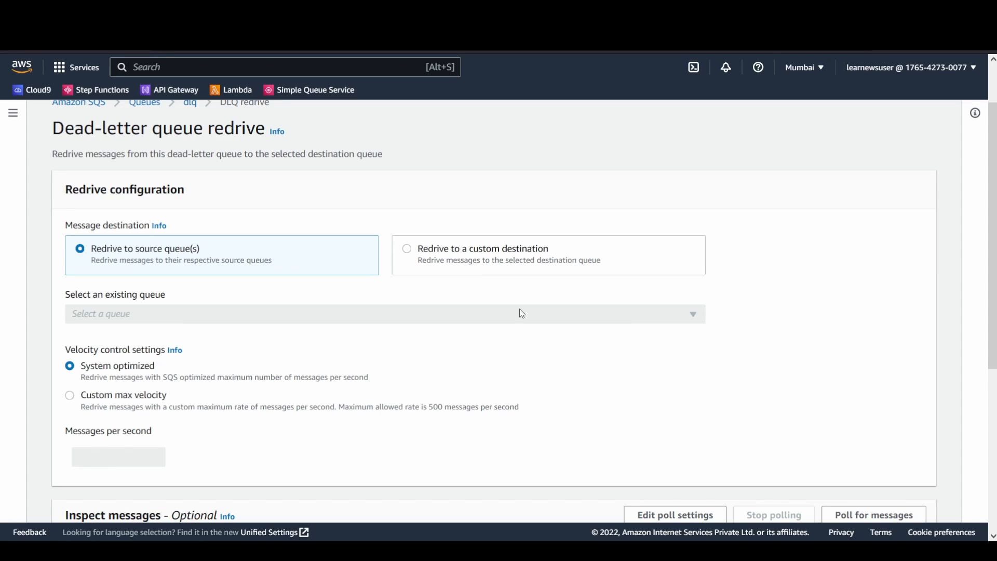
{"action": "mouse_move", "coordinate": [135, 320]}
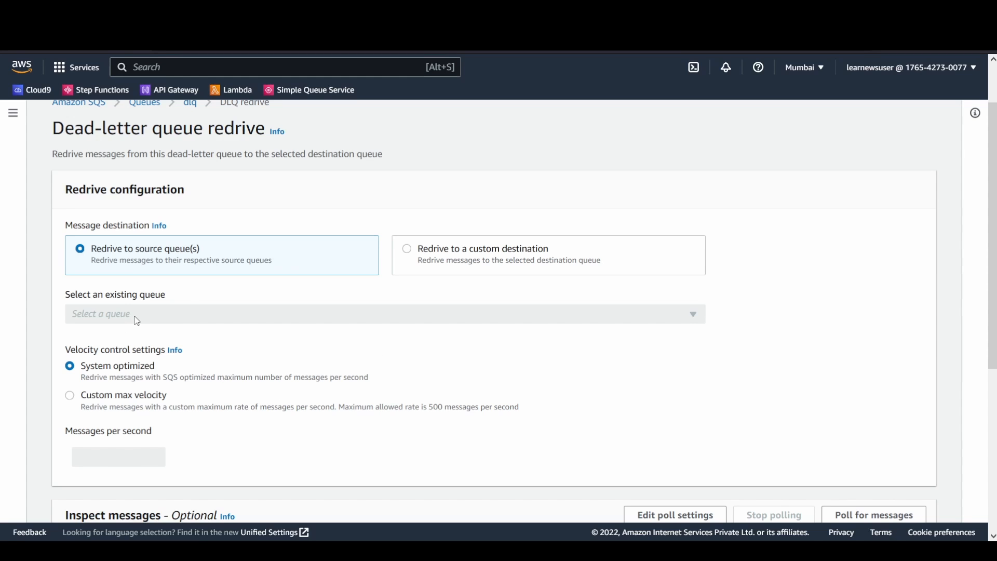
{"action": "scroll", "scroll_direction": "down", "scroll_amount": 3}
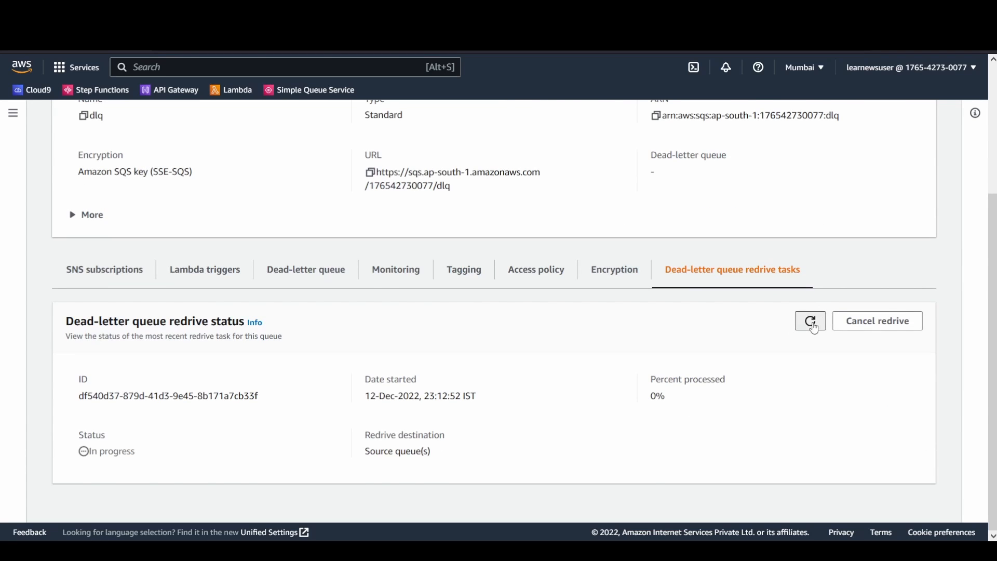
{"action": "left_click", "coordinate": [810, 321]}
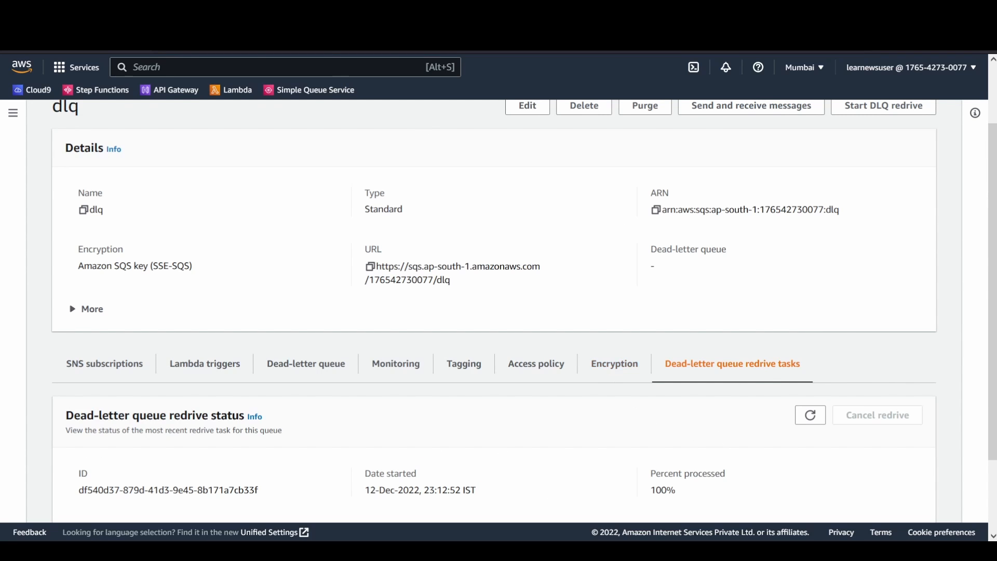
{"action": "left_click", "coordinate": [78, 120]}
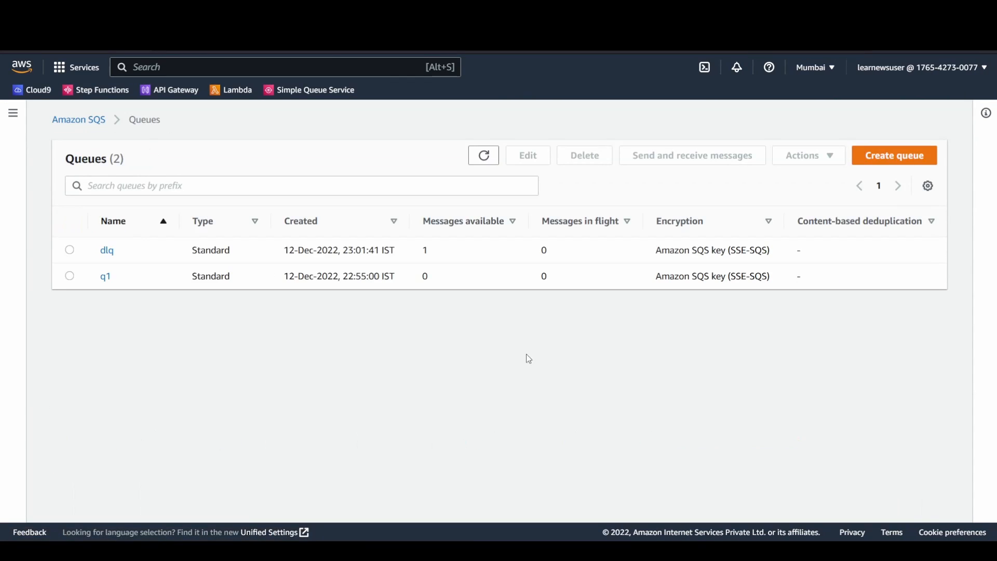
Step: Refresh the Queues list so dlq shows 0 messages and q1 shows 1 in flight
{"action": "left_click", "coordinate": [483, 154]}
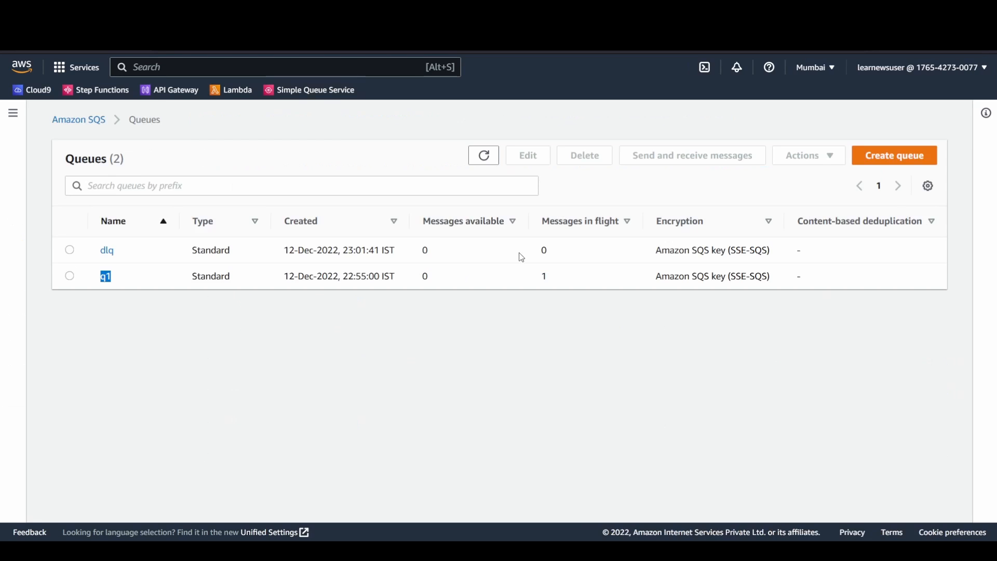
{"action": "mouse_move", "coordinate": [521, 259]}
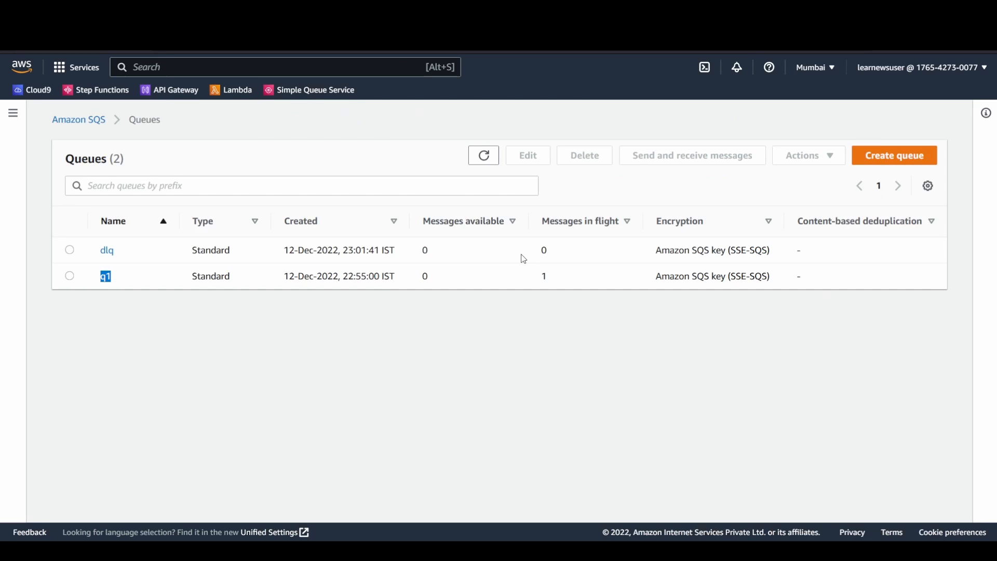